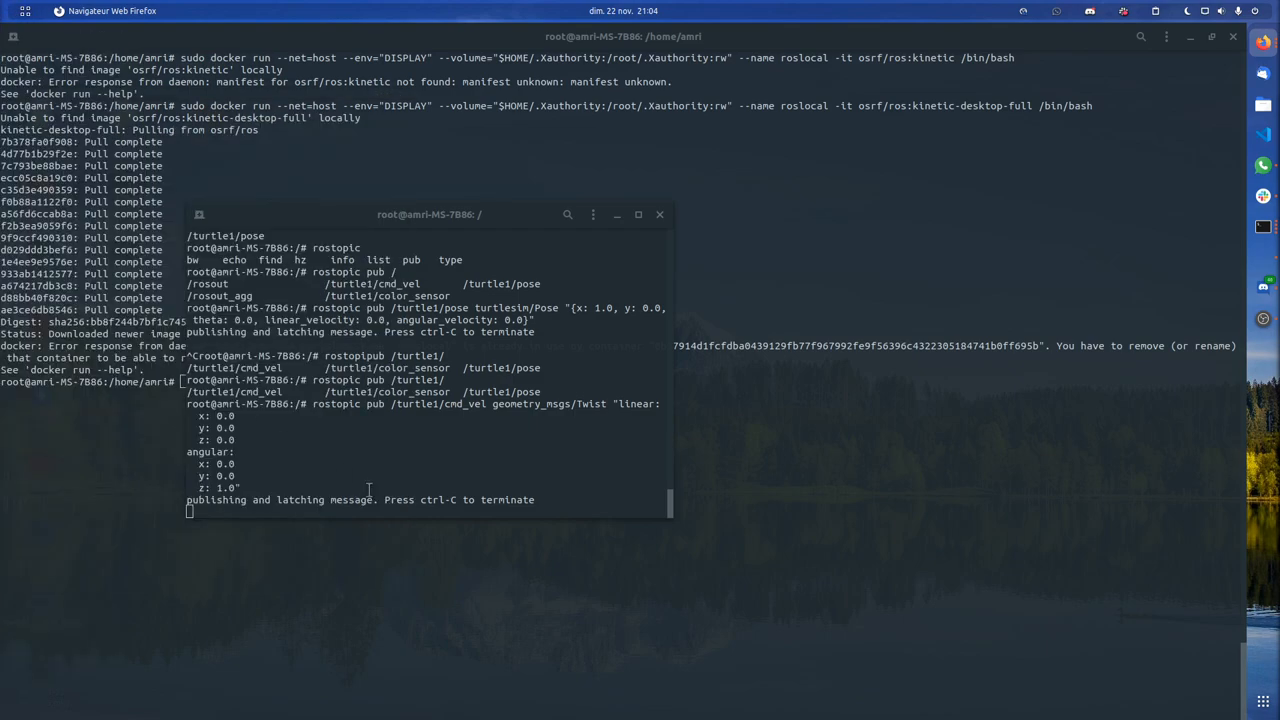
mouse_move(430, 477)
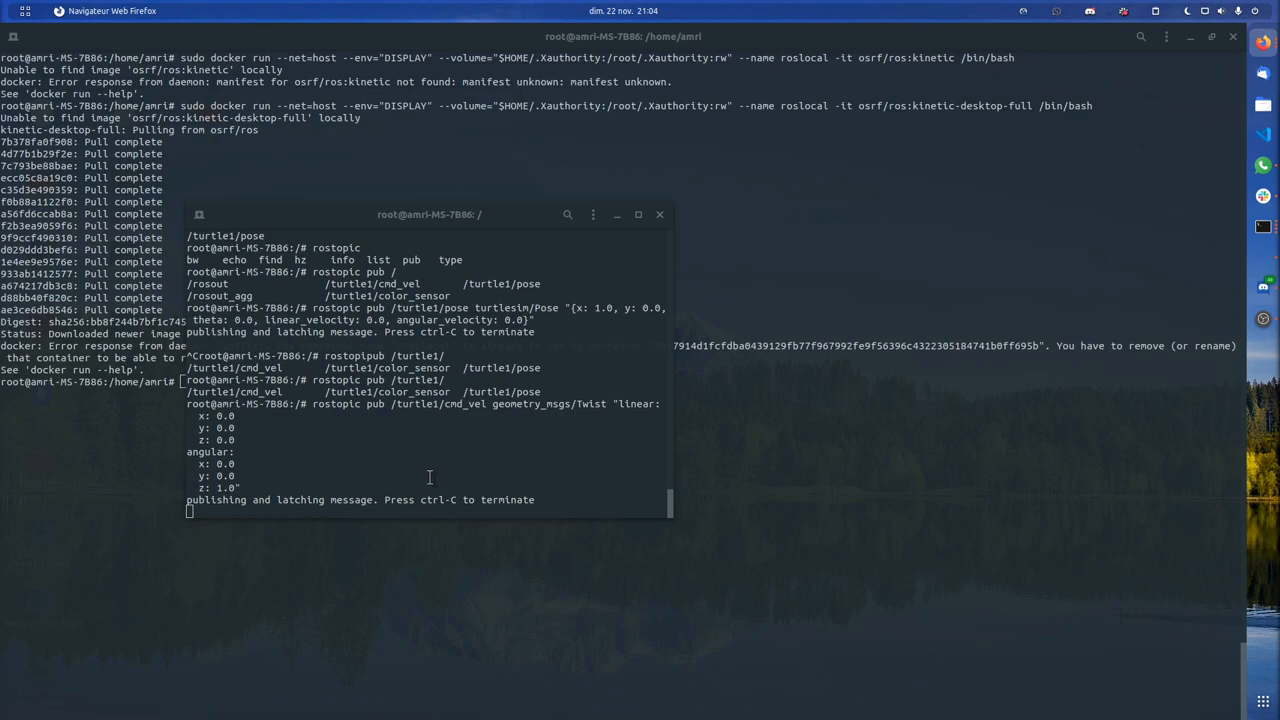
mouse_move(411, 496)
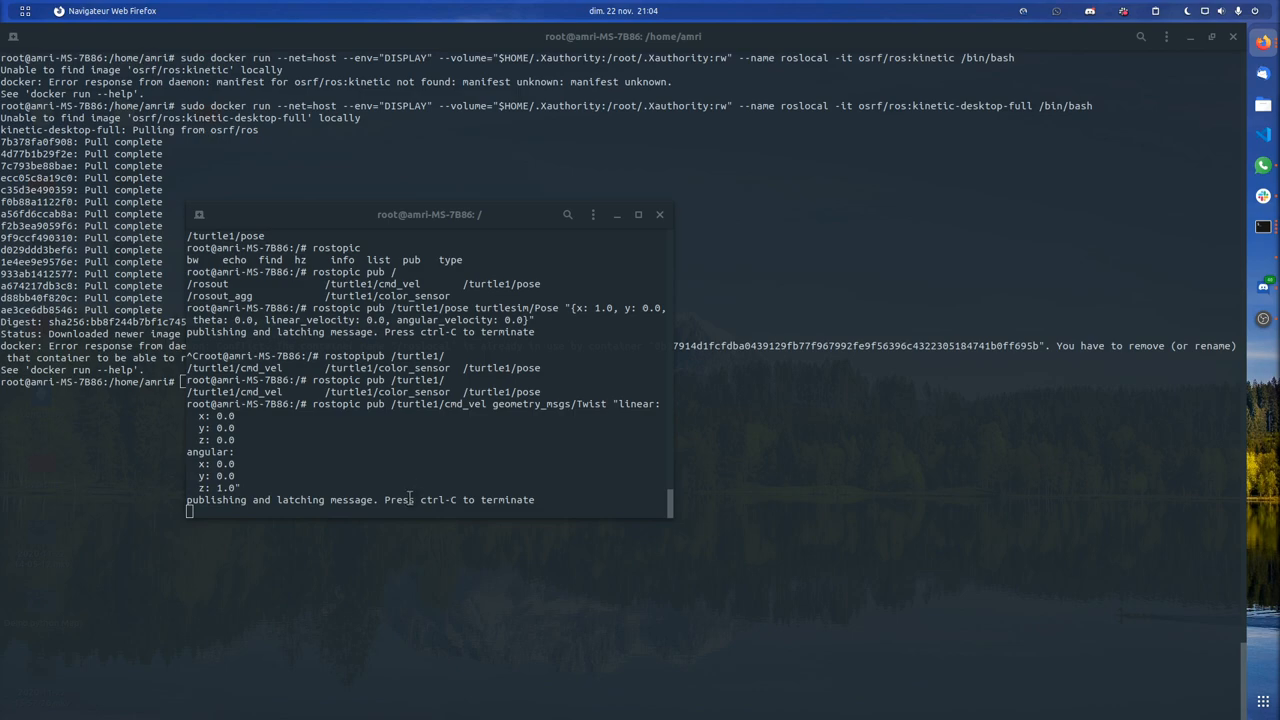
mouse_move(699, 151)
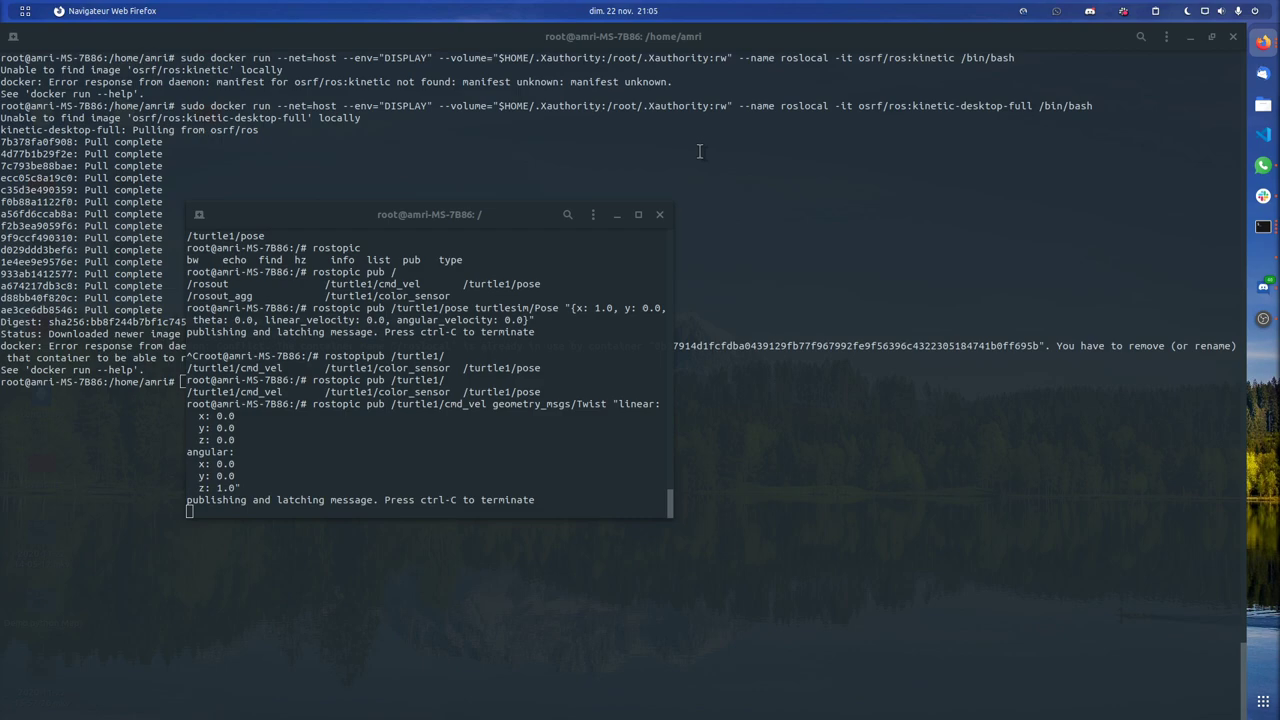
mouse_move(870, 329)
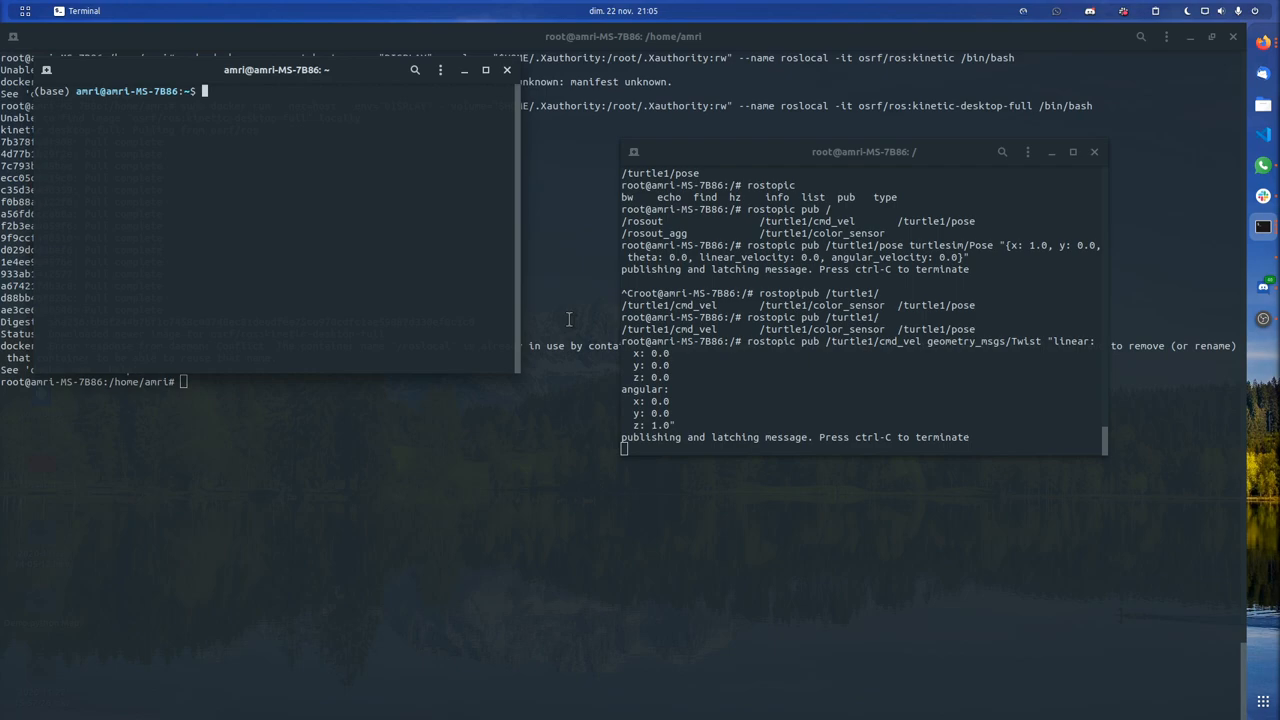
Become root with sudo su, then type a docker run command for container roslocal from ros:kinetic
type("sudo")
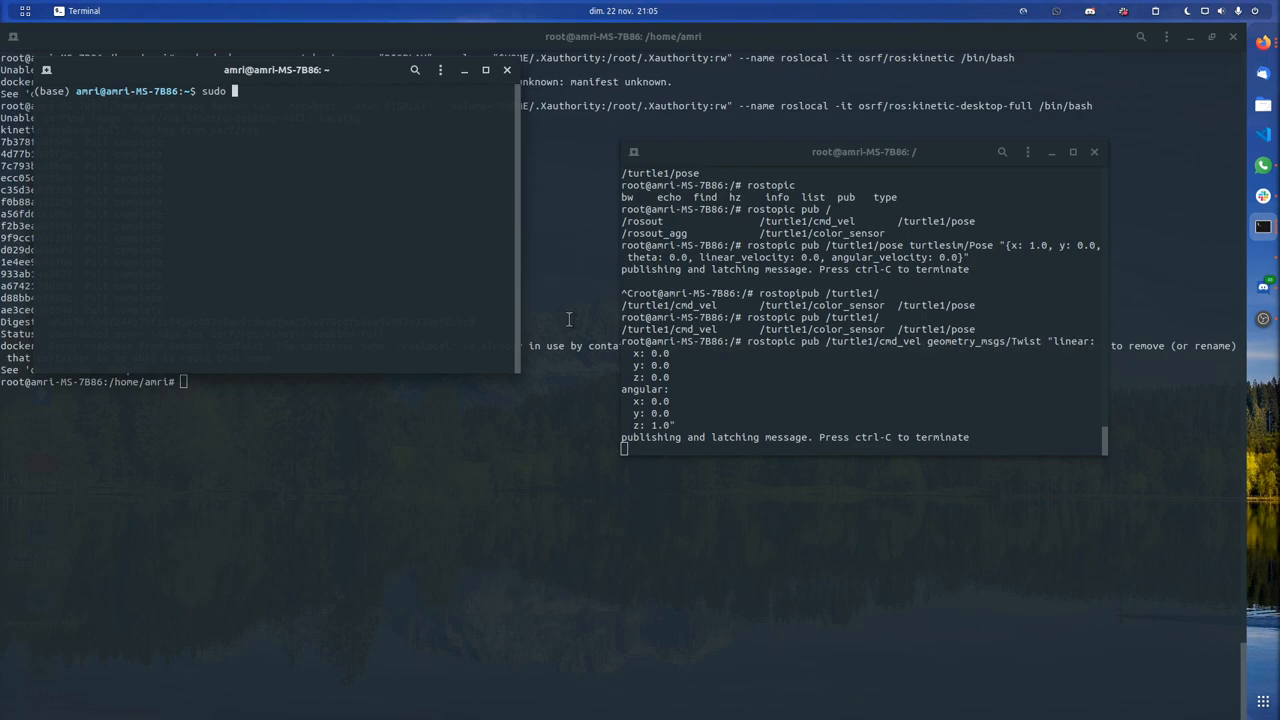
type("do")
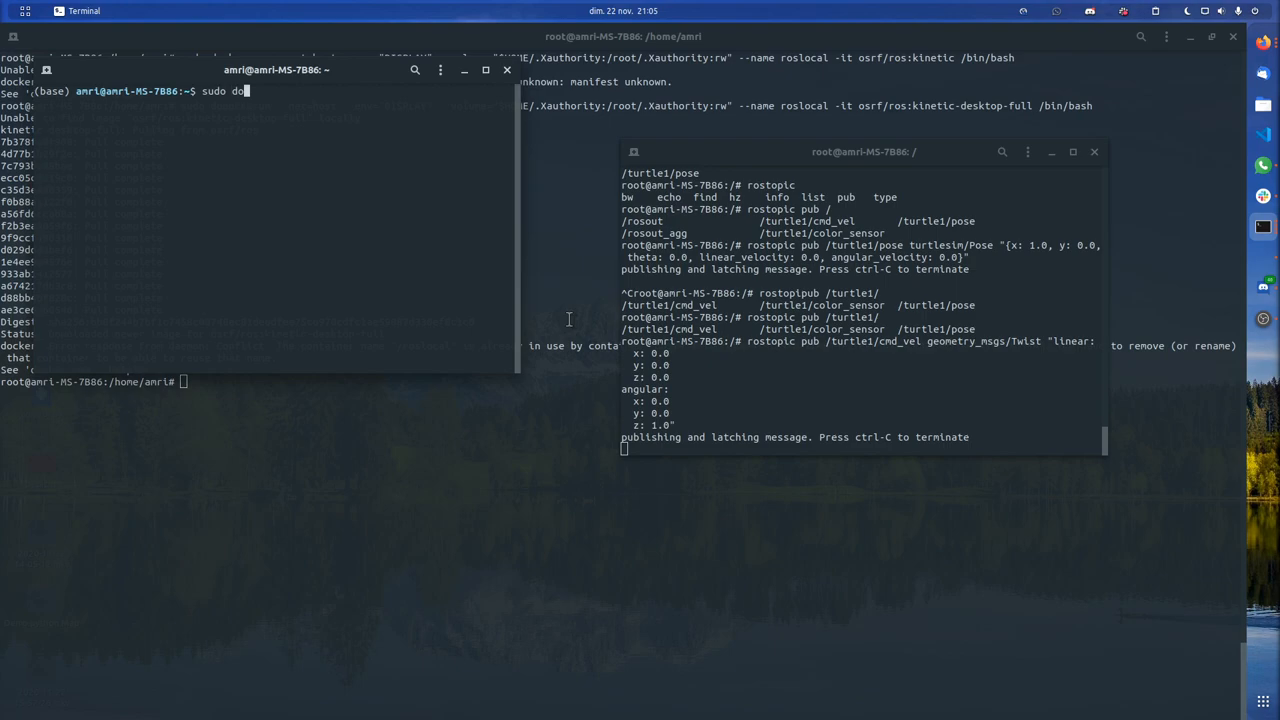
type("cker run")
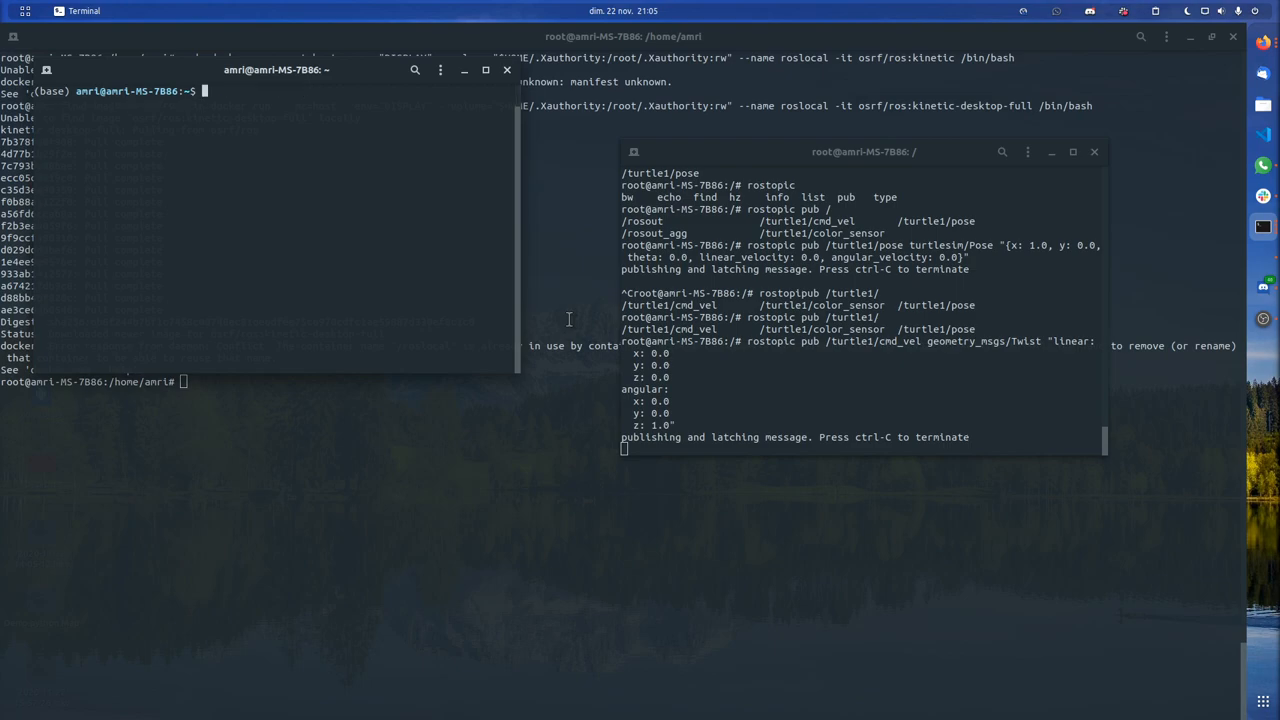
type("sudo su")
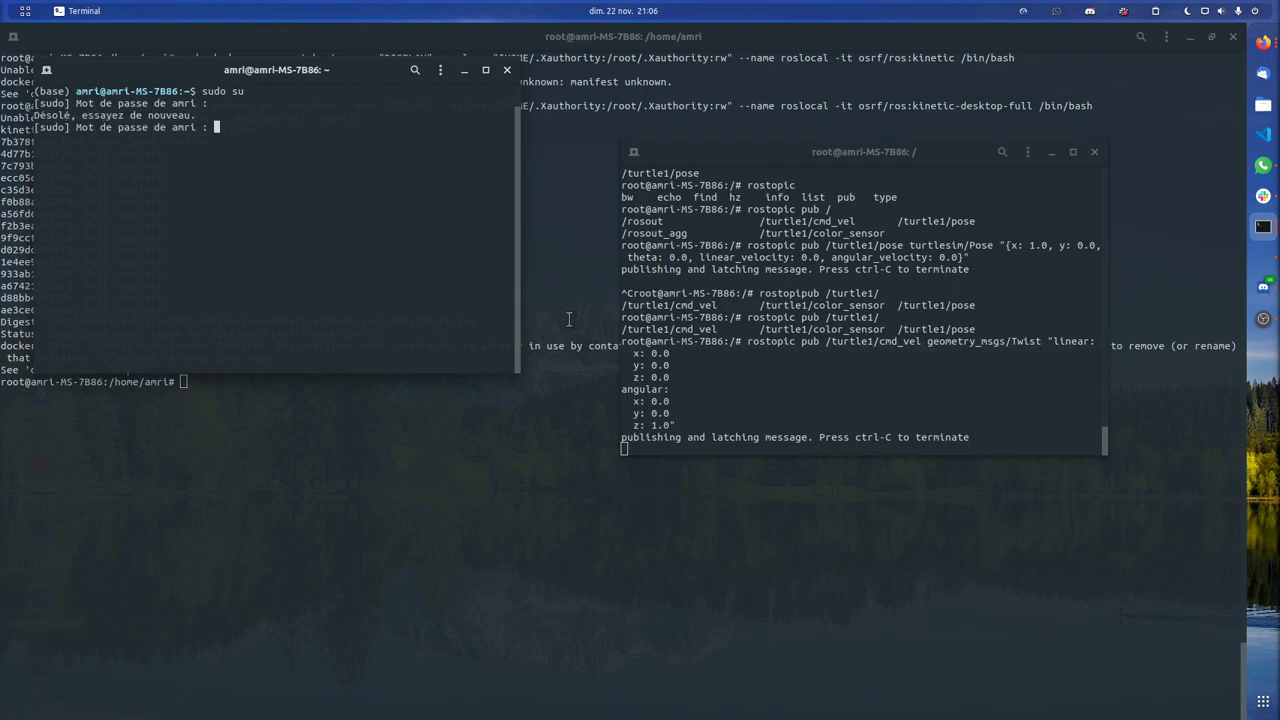
key("Enter")
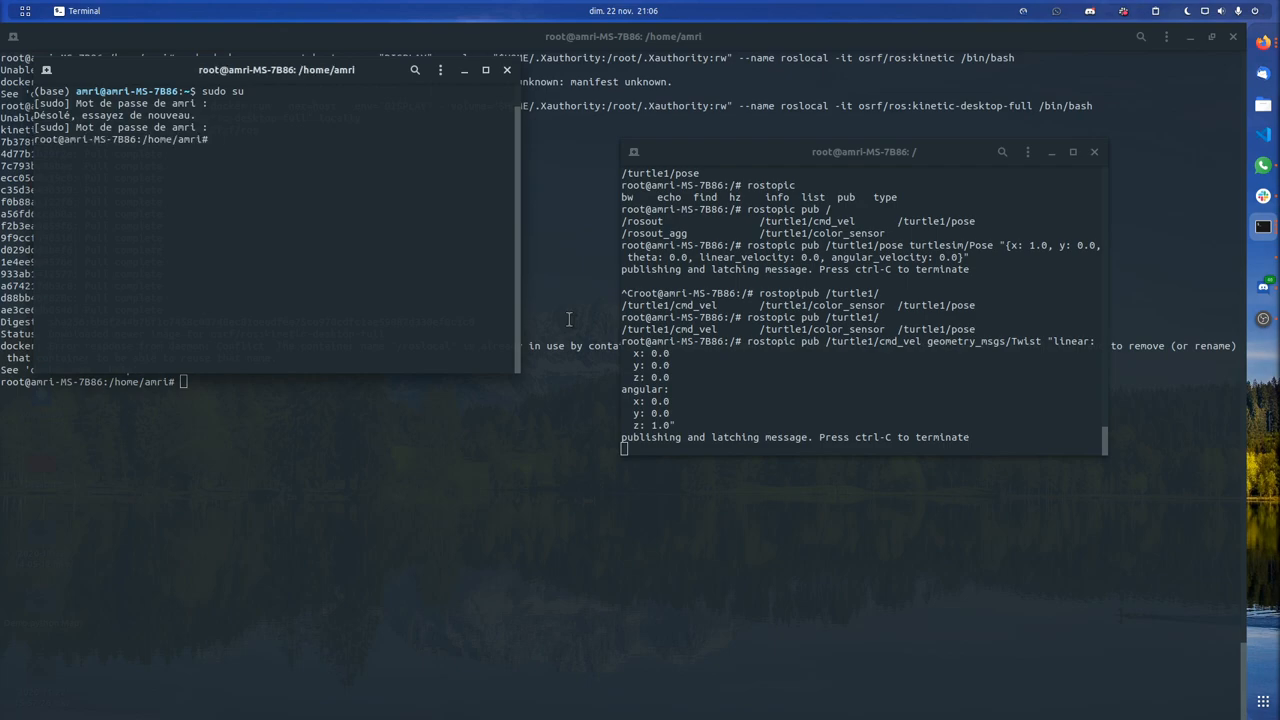
type("sudo docker run --net=host --env=\"DISPLAY\" --volume=\"$HOME/.Xauthority:/root/.Xauthority:rw\" --name roslocal -it ros:kinetic /bin/bash")
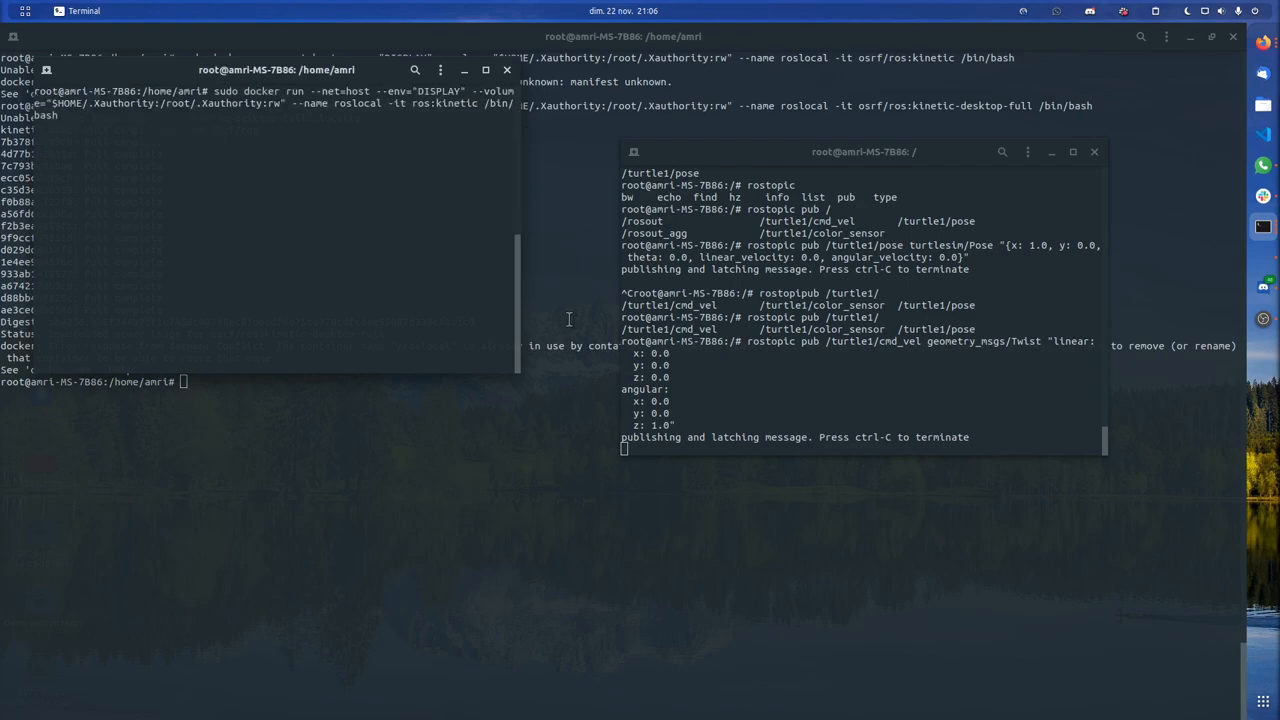
mouse_move(517, 374)
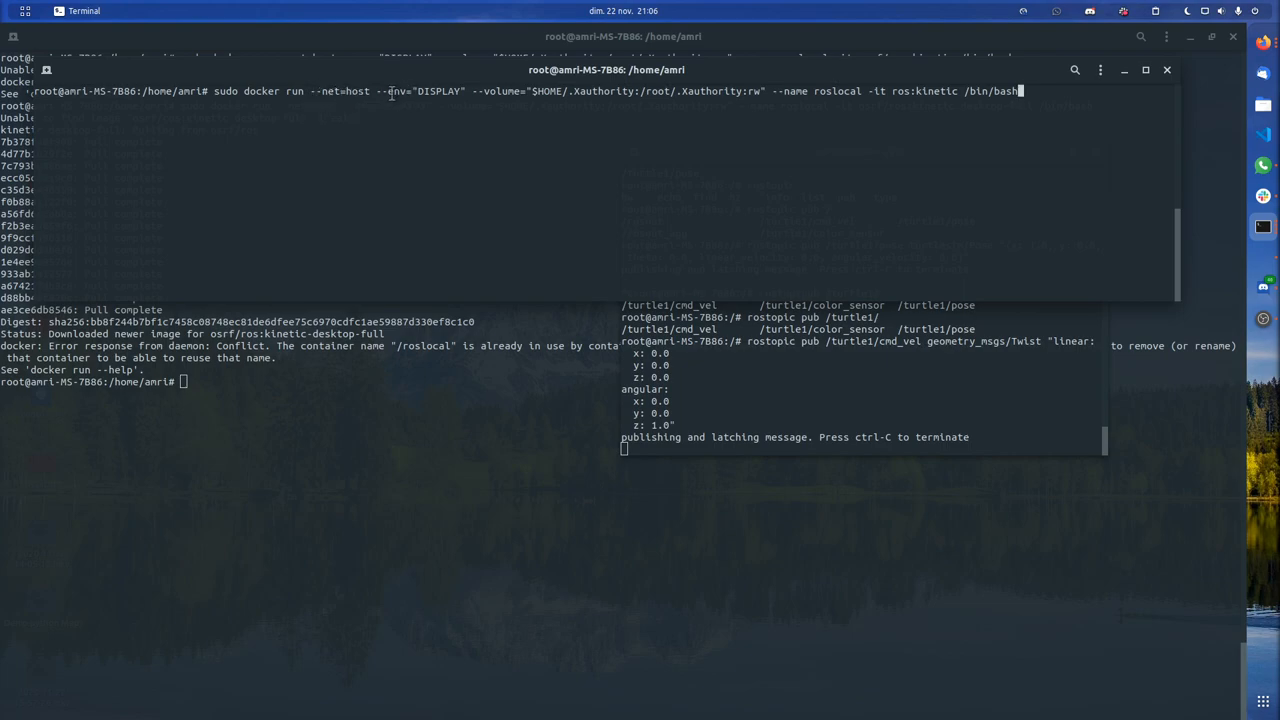
mouse_move(431, 105)
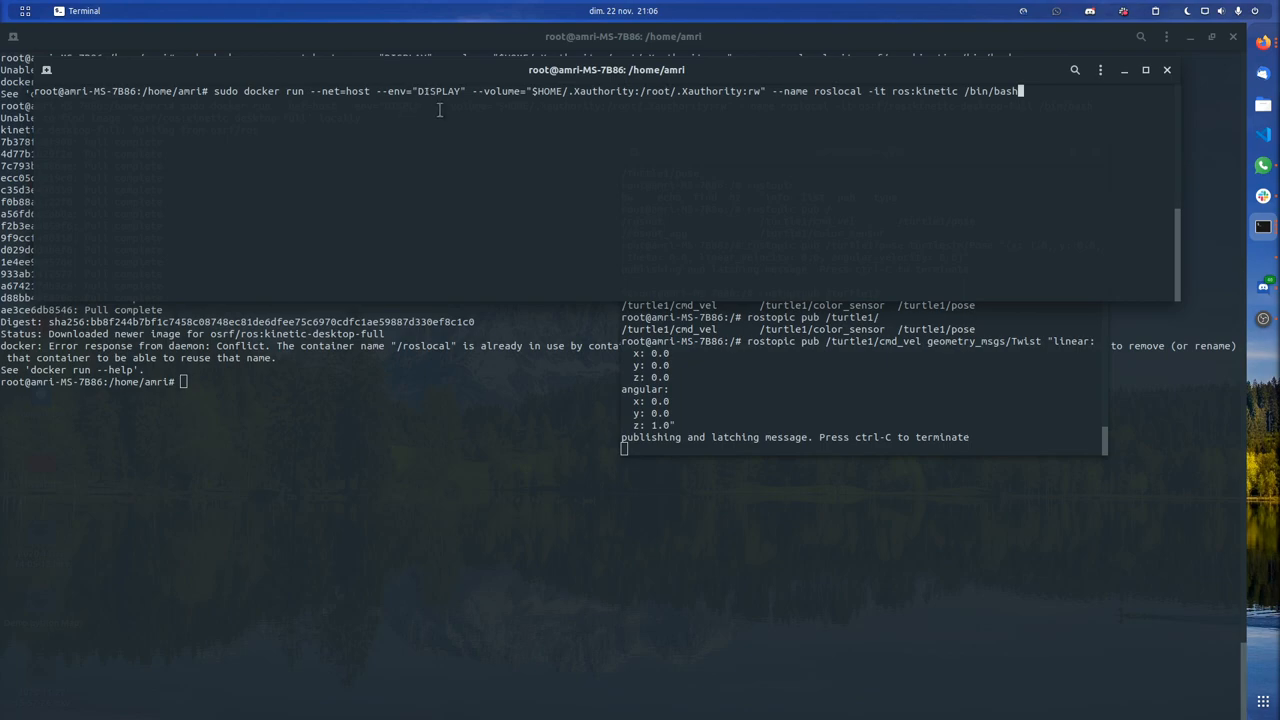
mouse_move(495, 105)
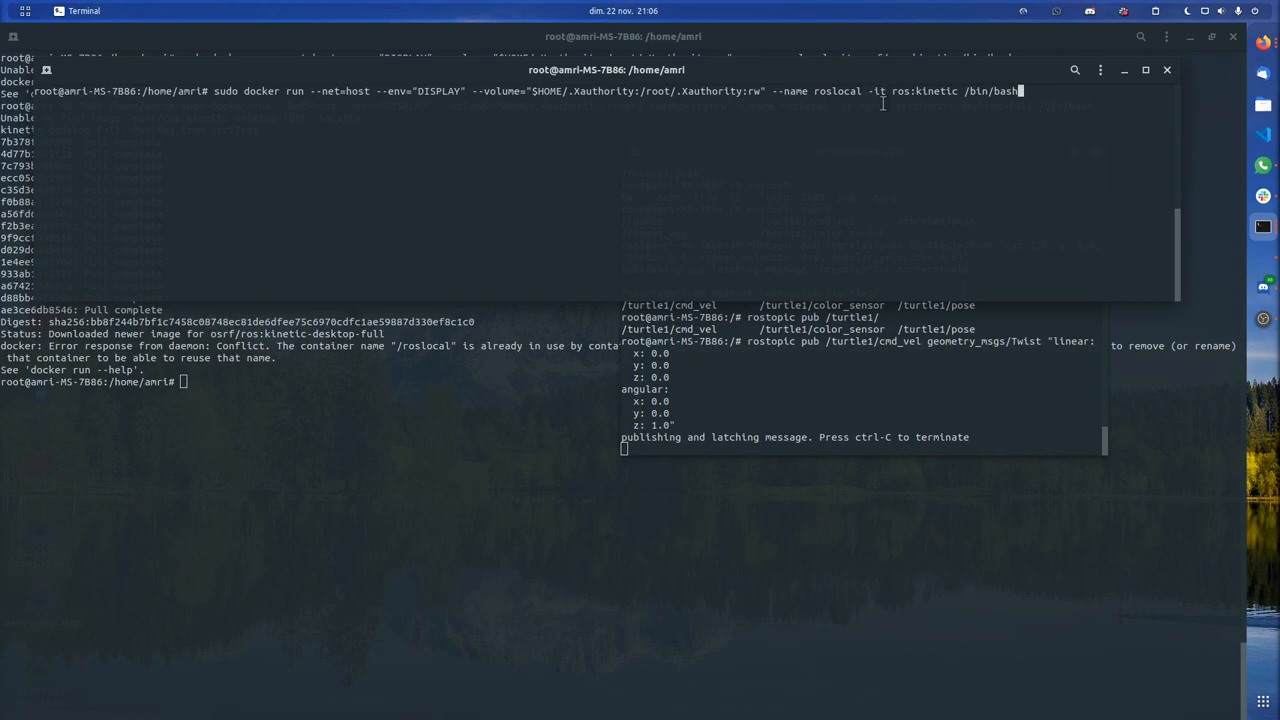
mouse_move(879, 108)
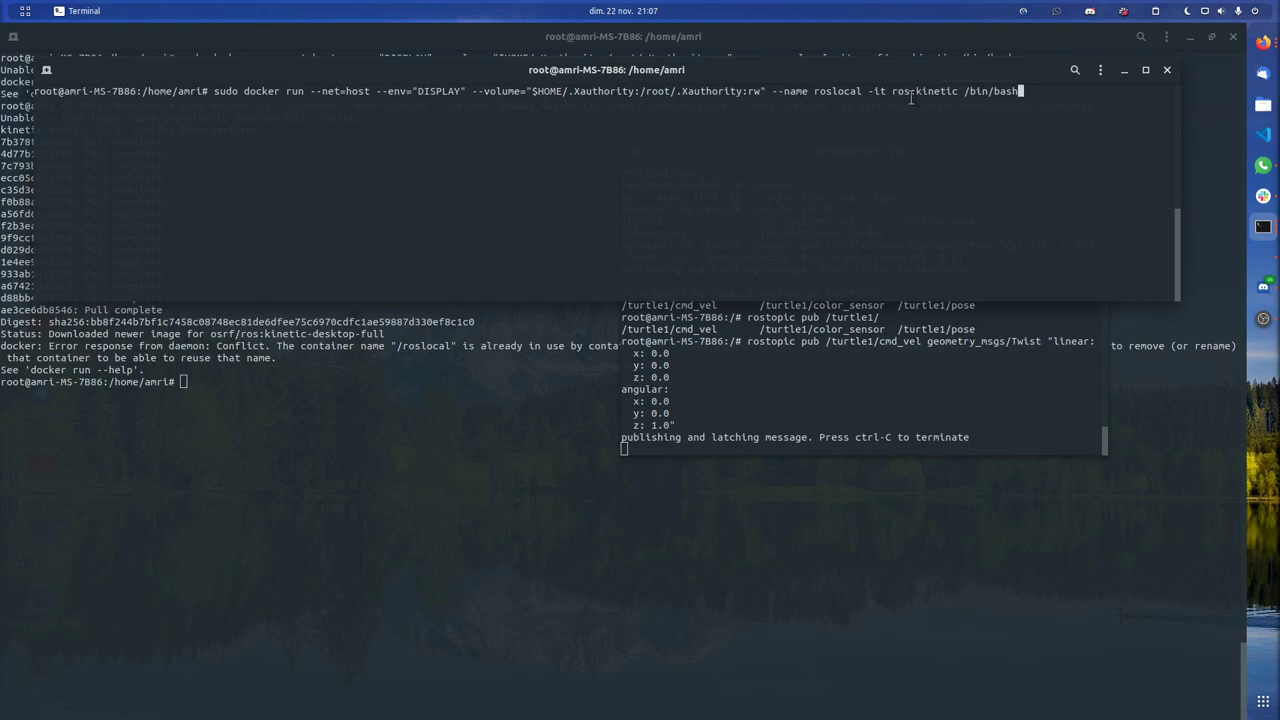
mouse_move(943, 90)
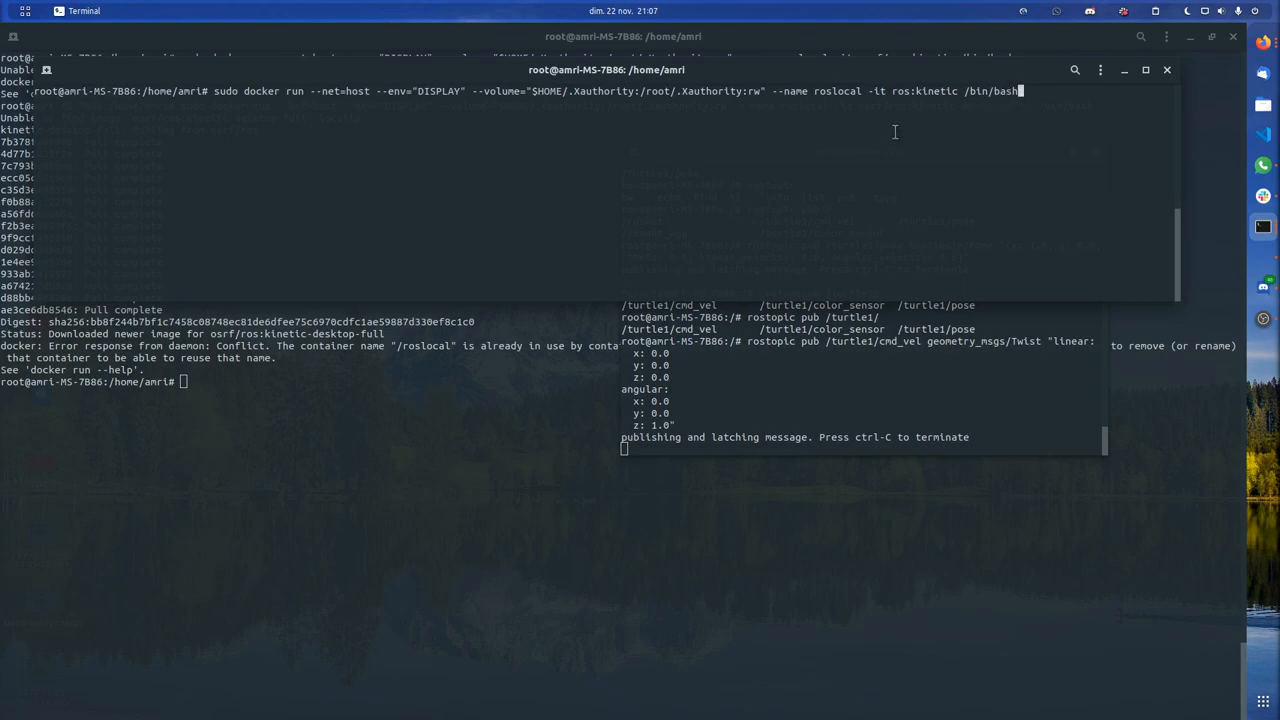
mouse_move(363, 300)
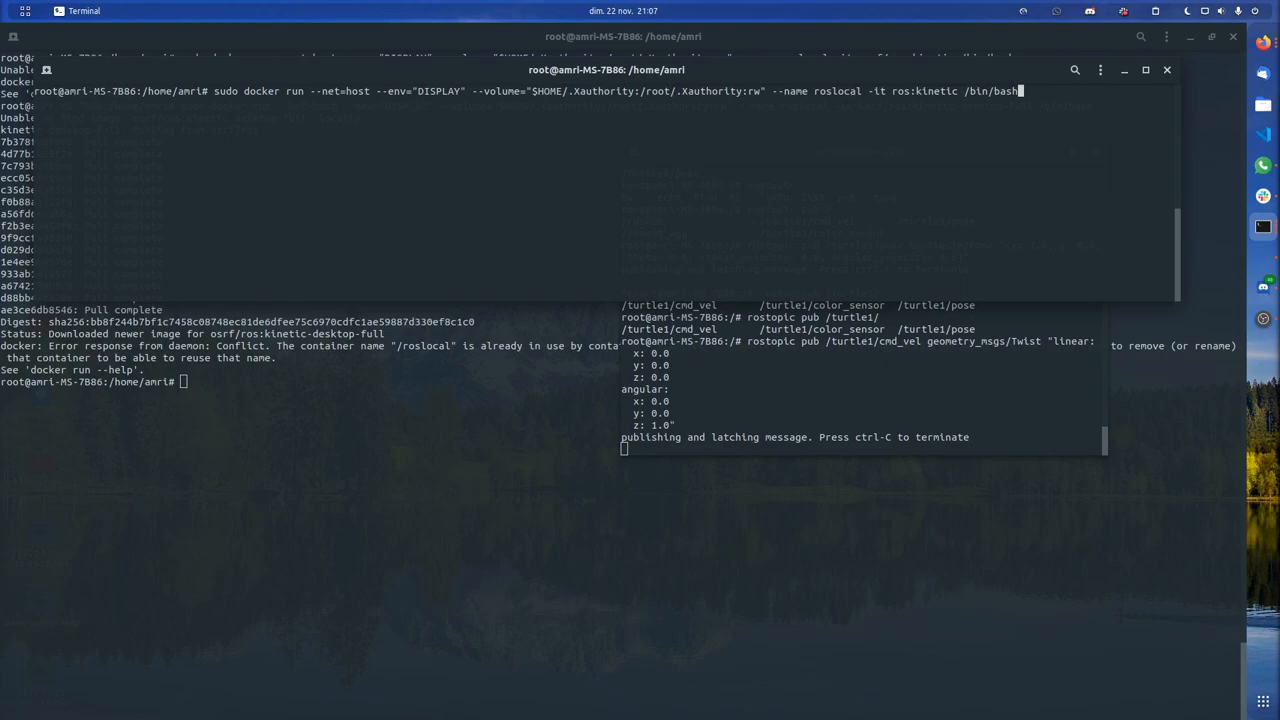
mouse_move(889, 91)
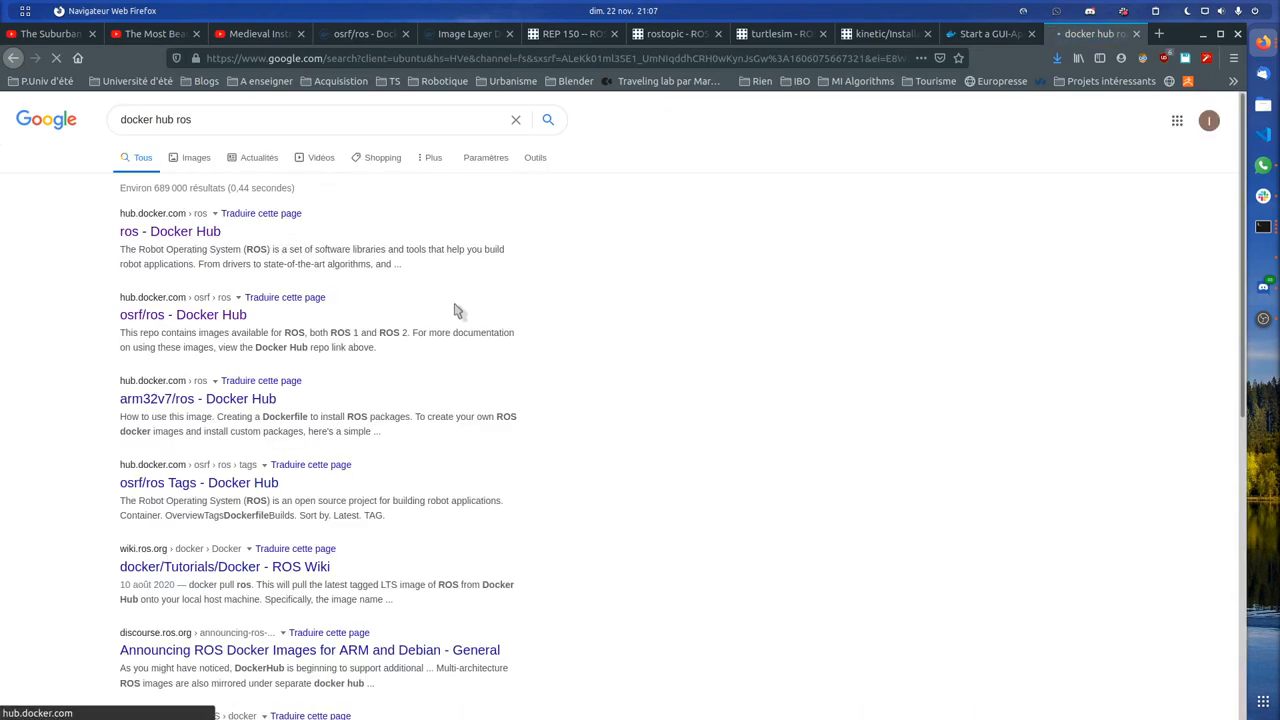
Open the official ros image page on Docker Hub and scroll through its supported tags
left_click(169, 231)
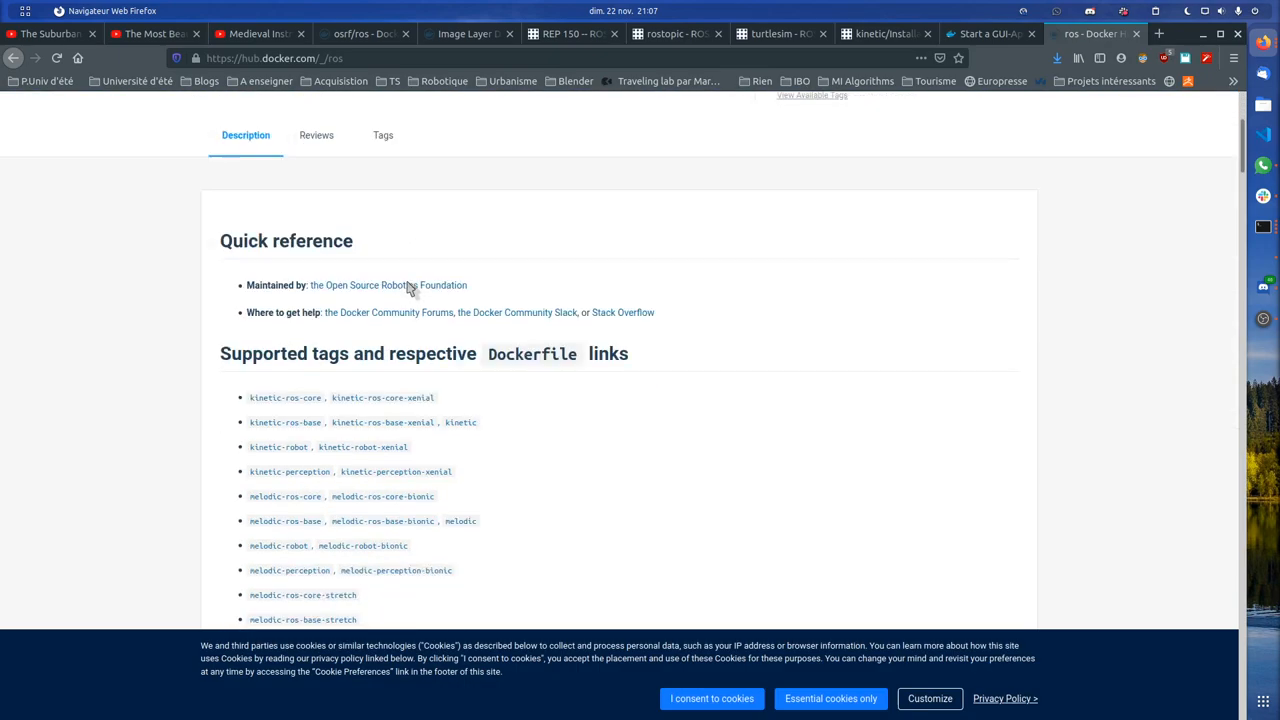
scroll("down", 3)
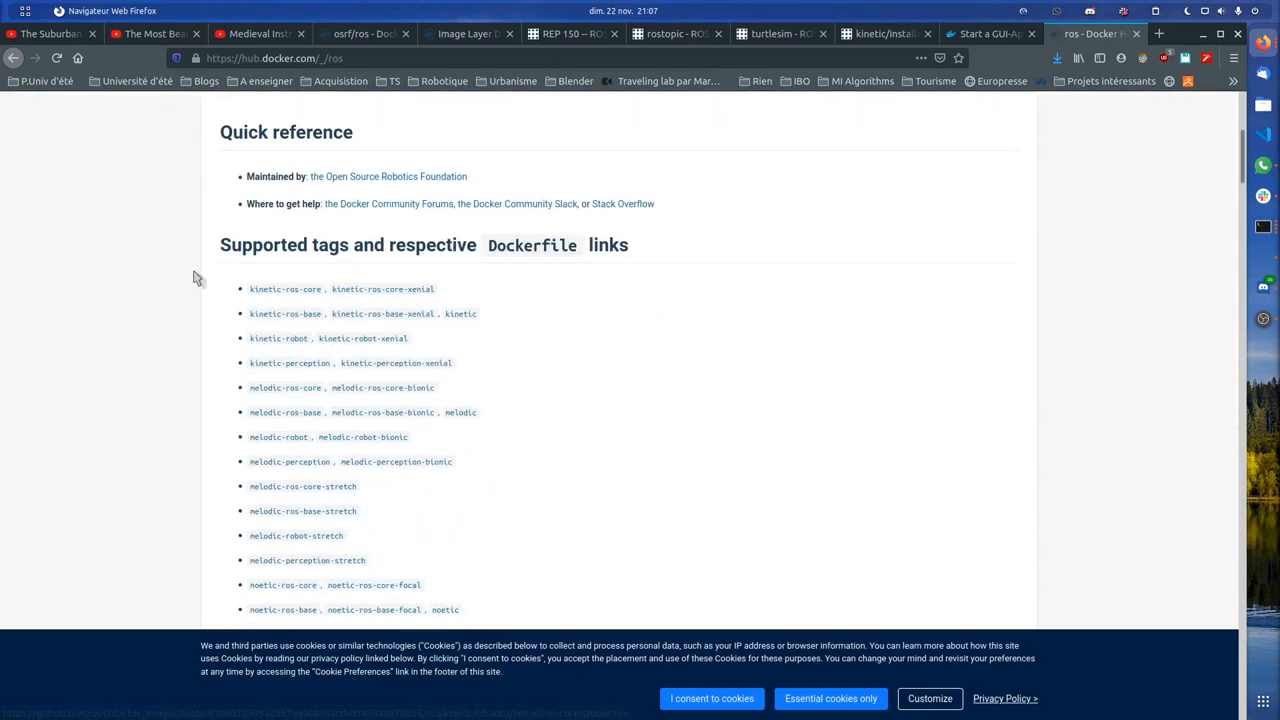
scroll("down", 3)
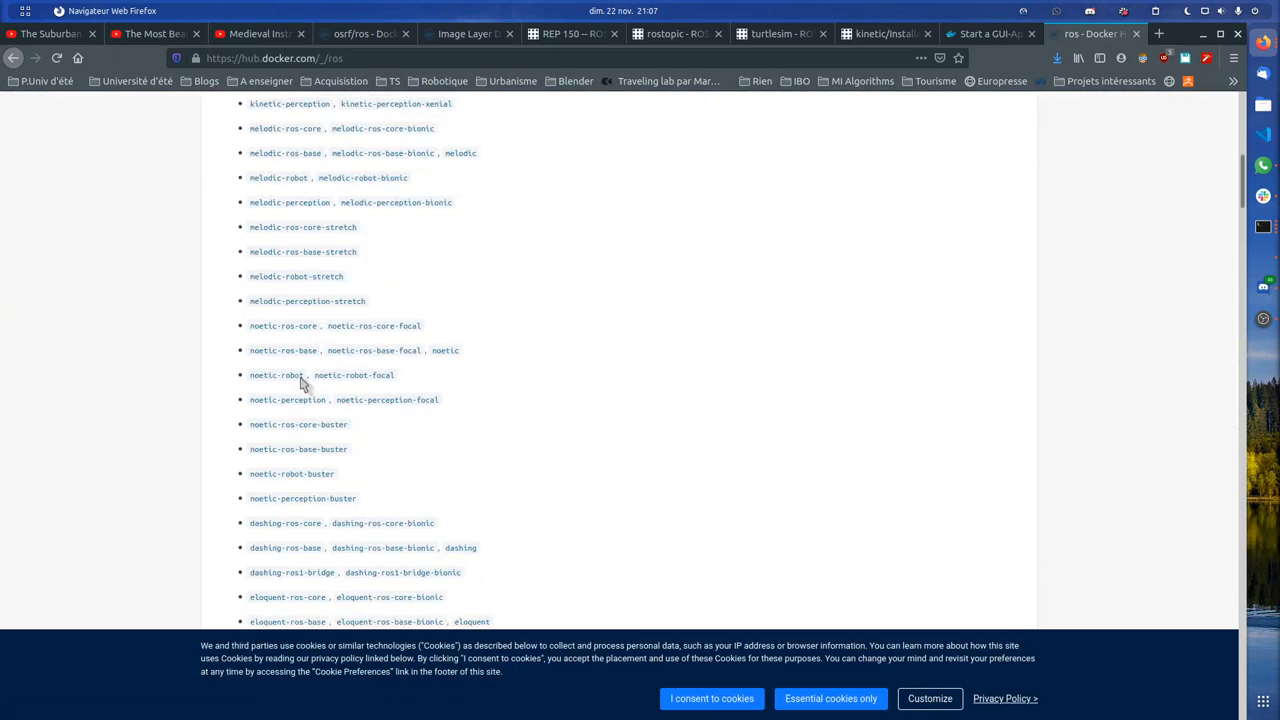
scroll("up", 3)
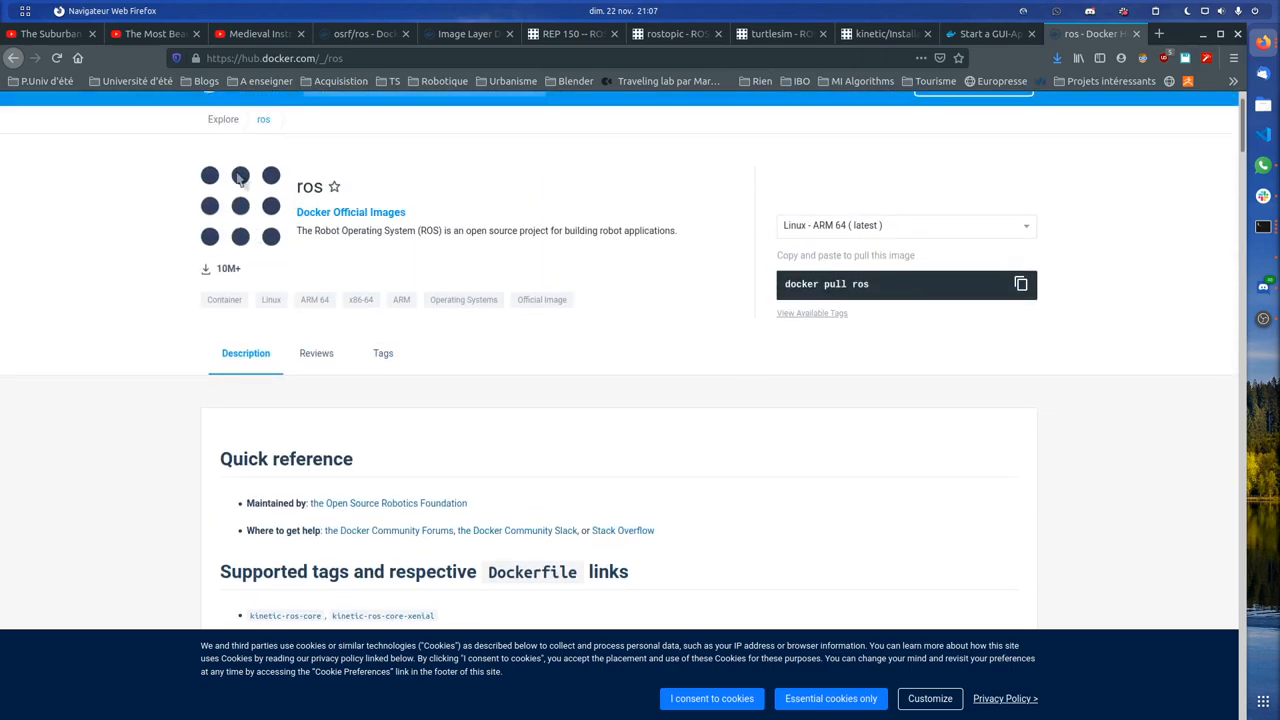
scroll("down", 3)
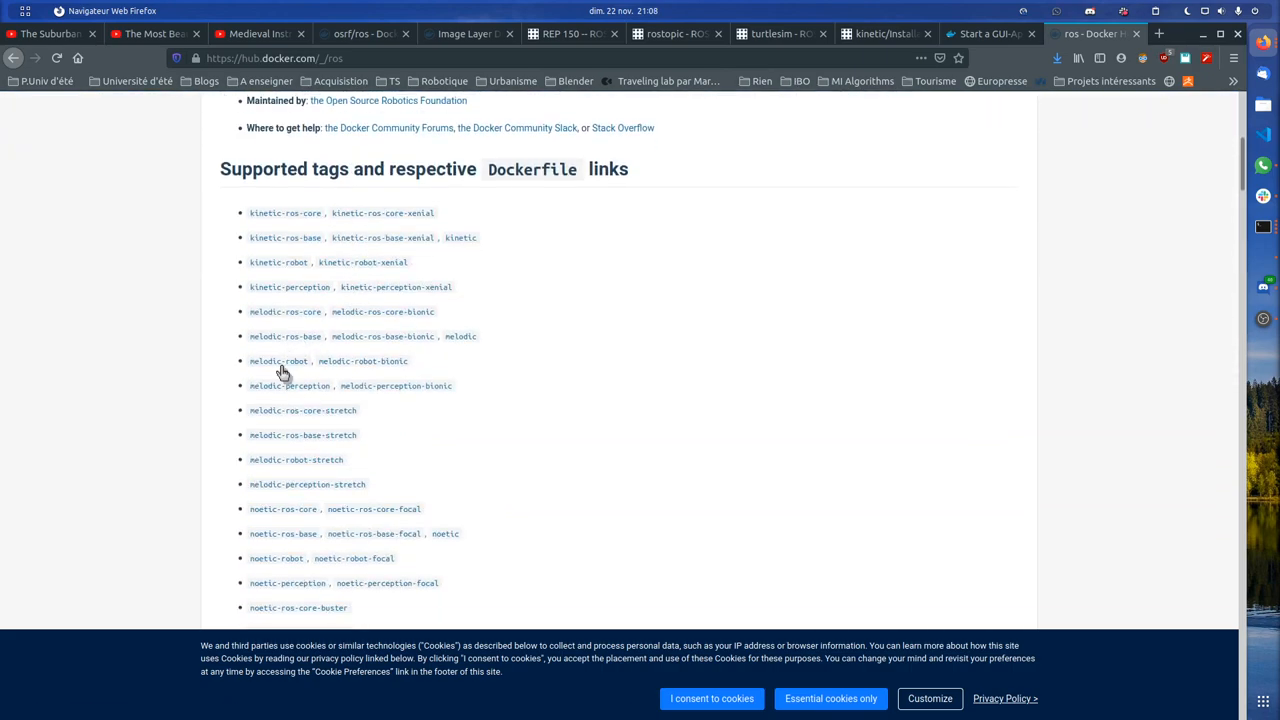
scroll("down", 3)
type("base")
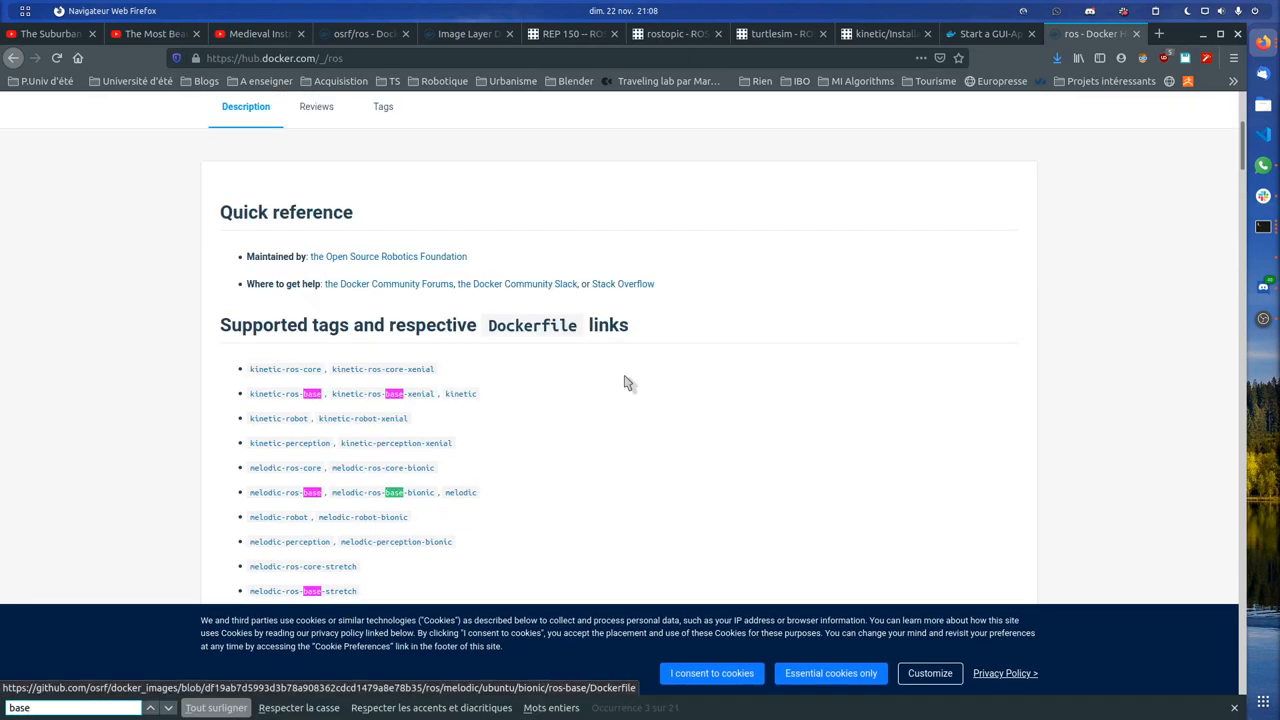
scroll("down", 3)
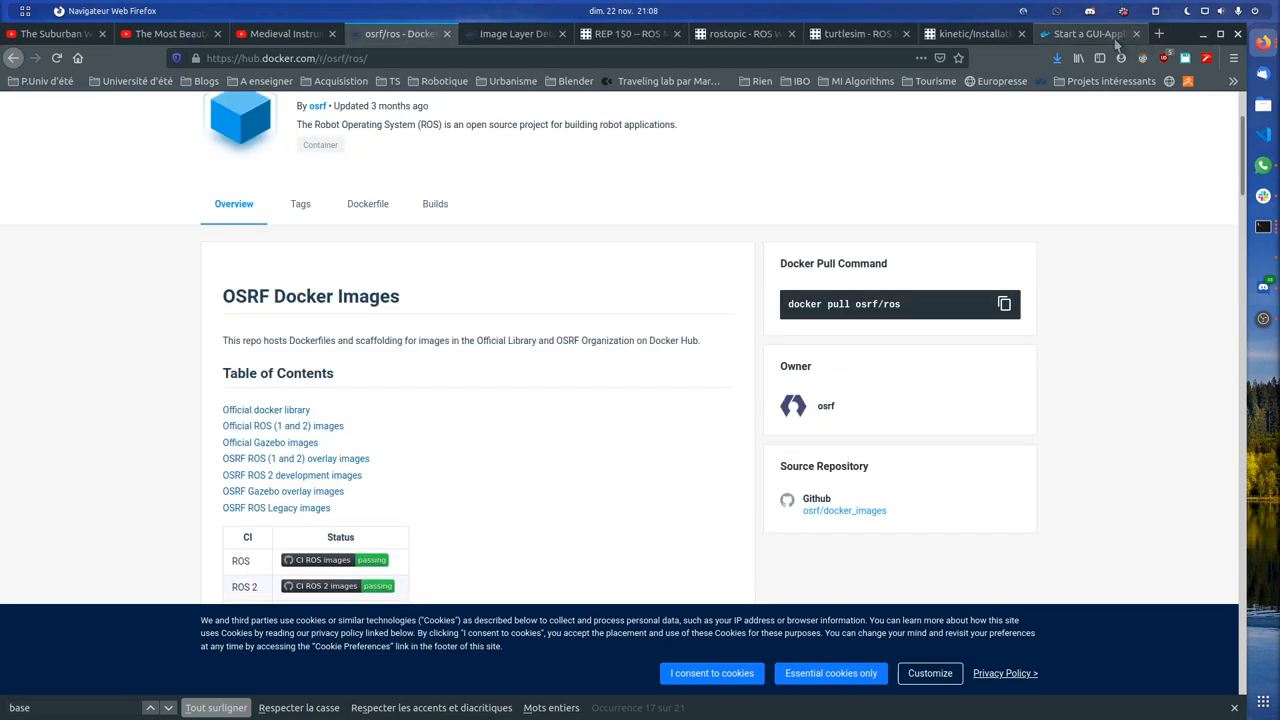
scroll("down", 3)
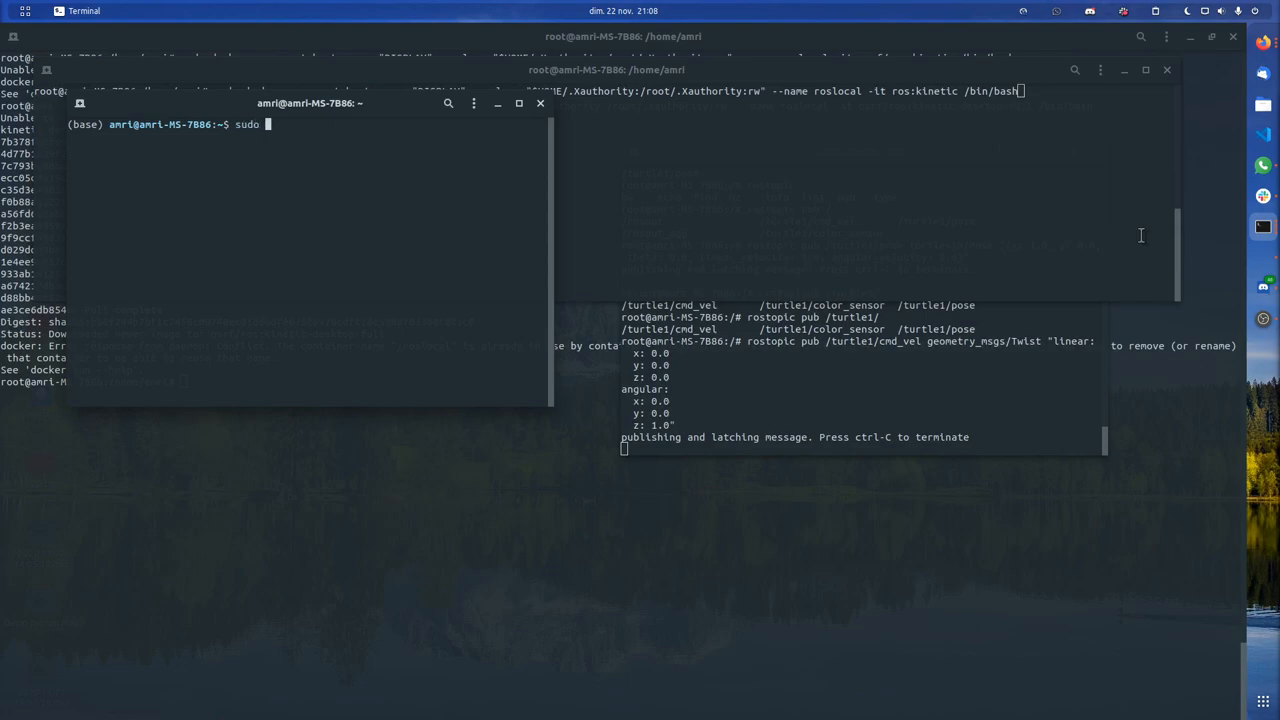
Run sudo docker ps, showing the ros_bare container from ros:kinetic is up
type("docker")
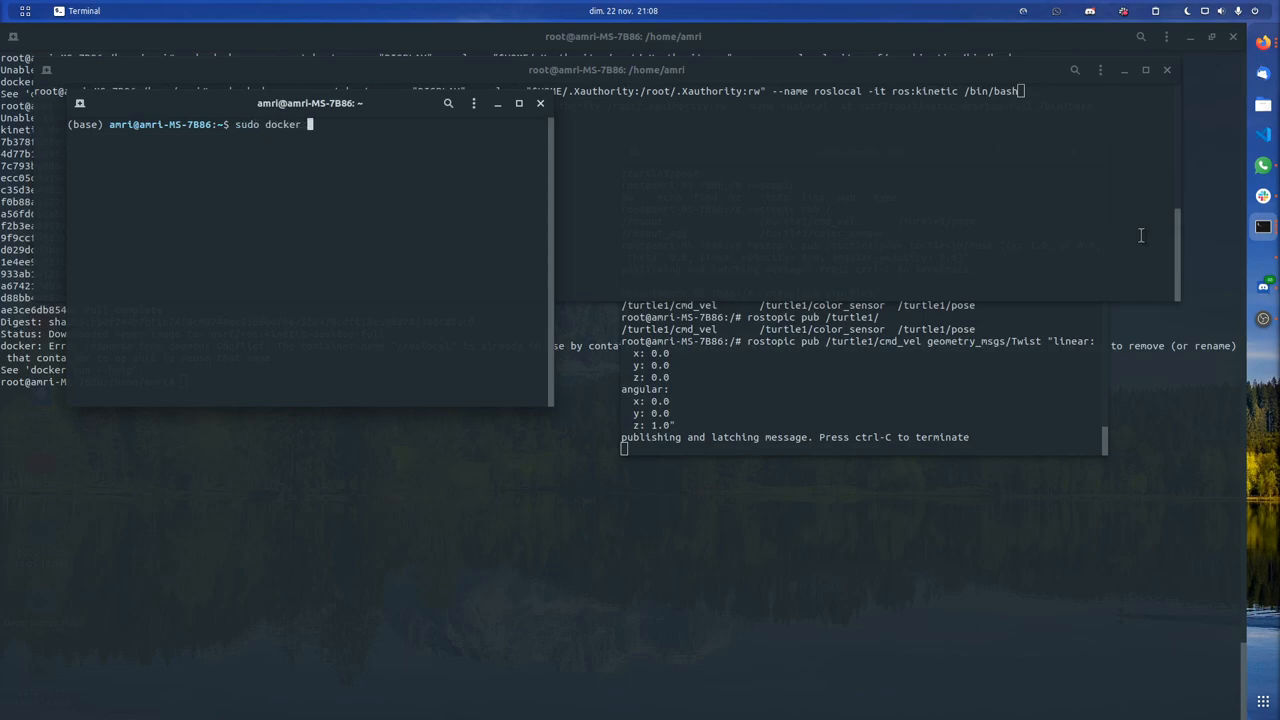
type("ps")
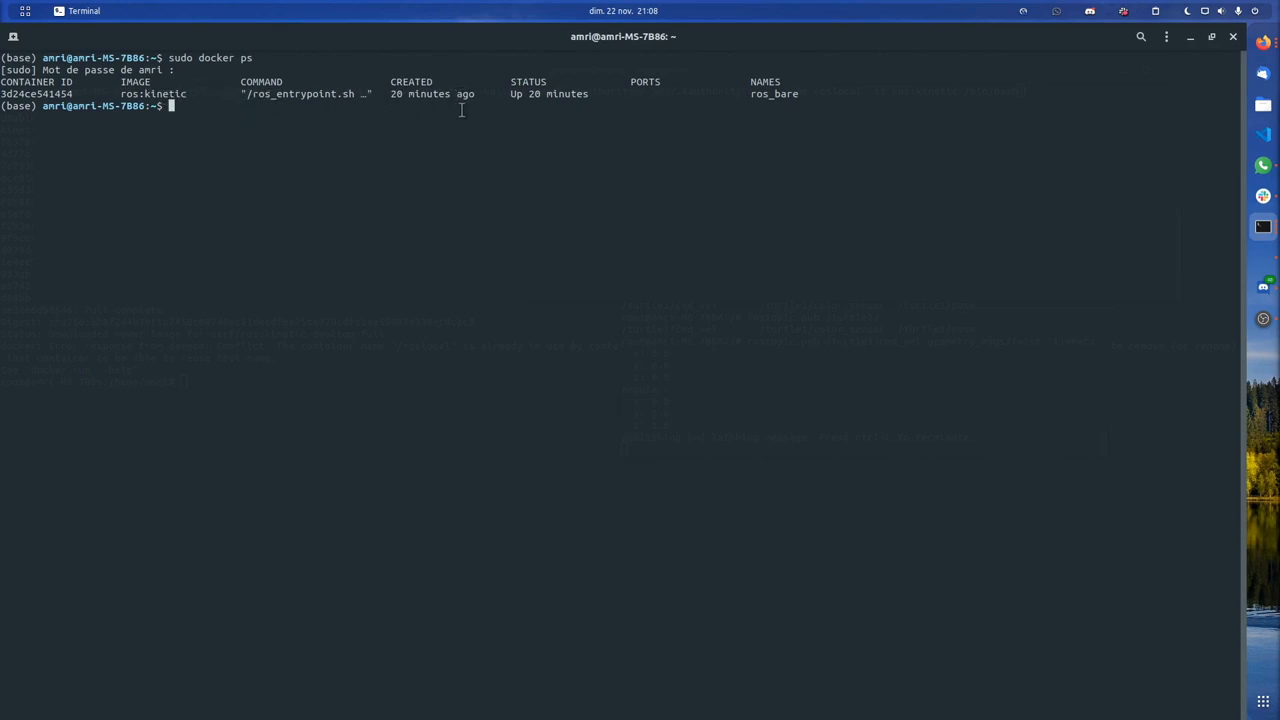
List all containers with sudo docker ps -a and get roscore running inside ros_bare
type("sudo docker p")
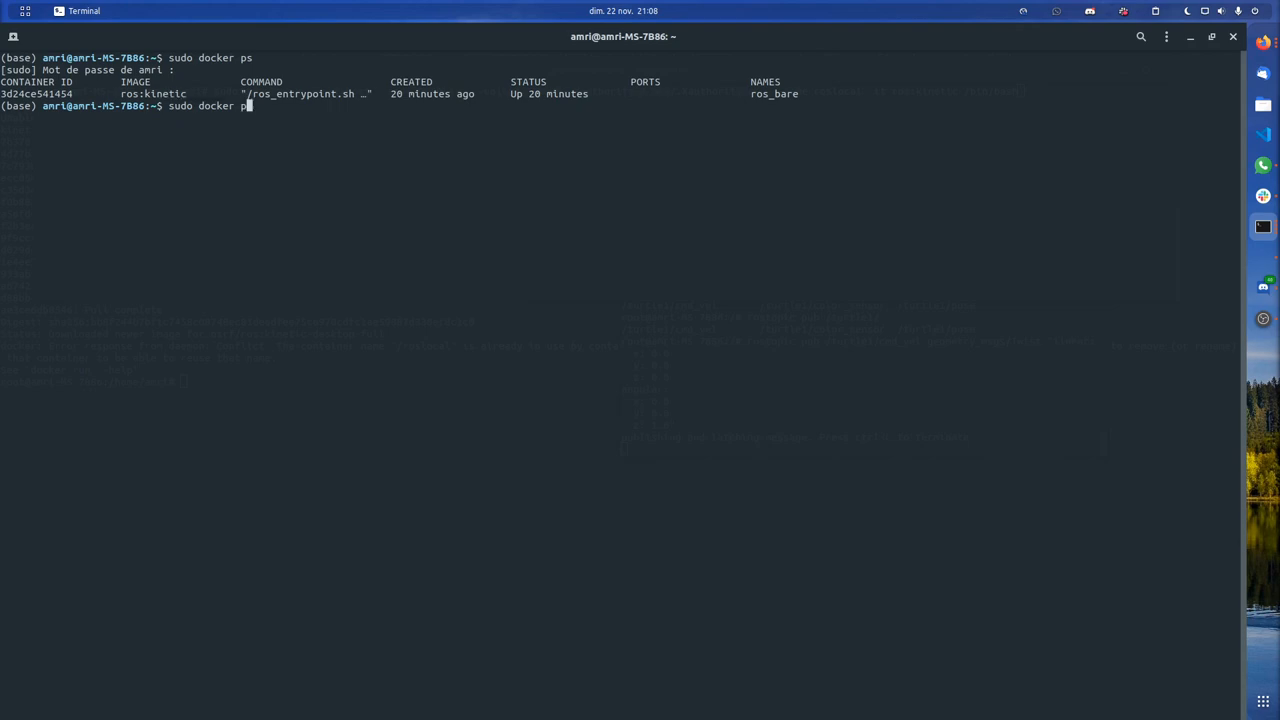
type("-a")
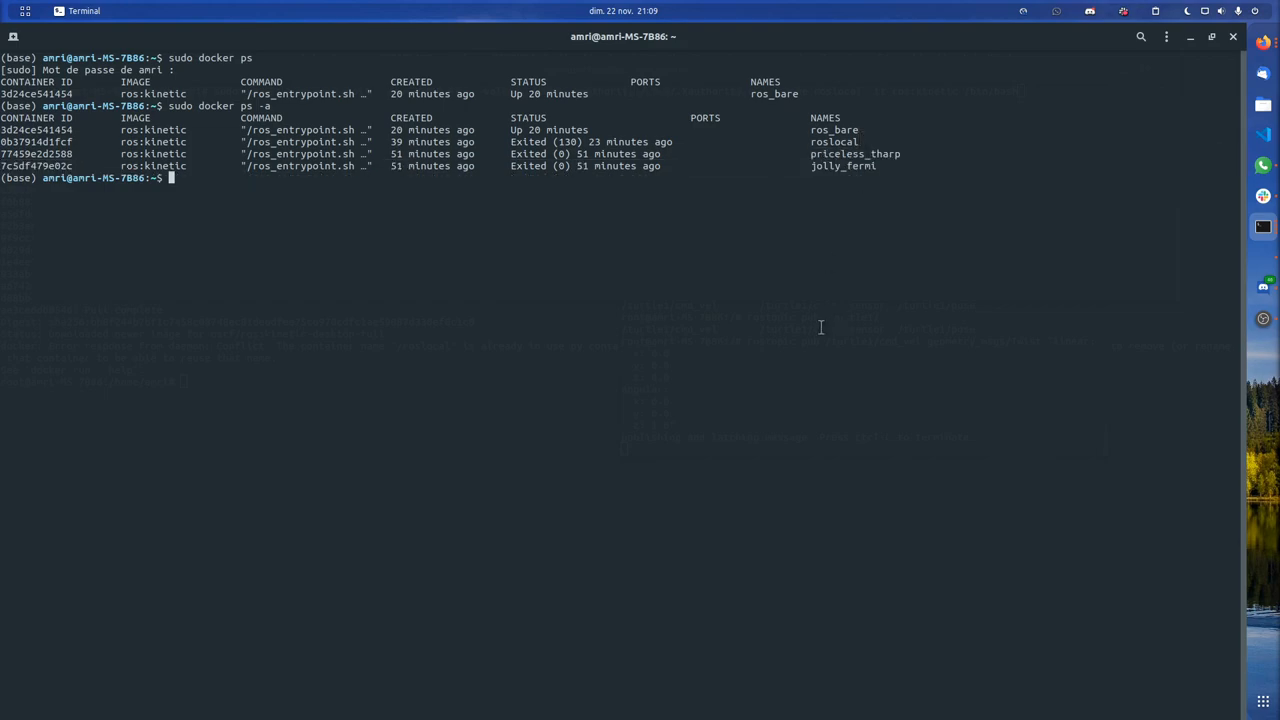
mouse_move(820, 63)
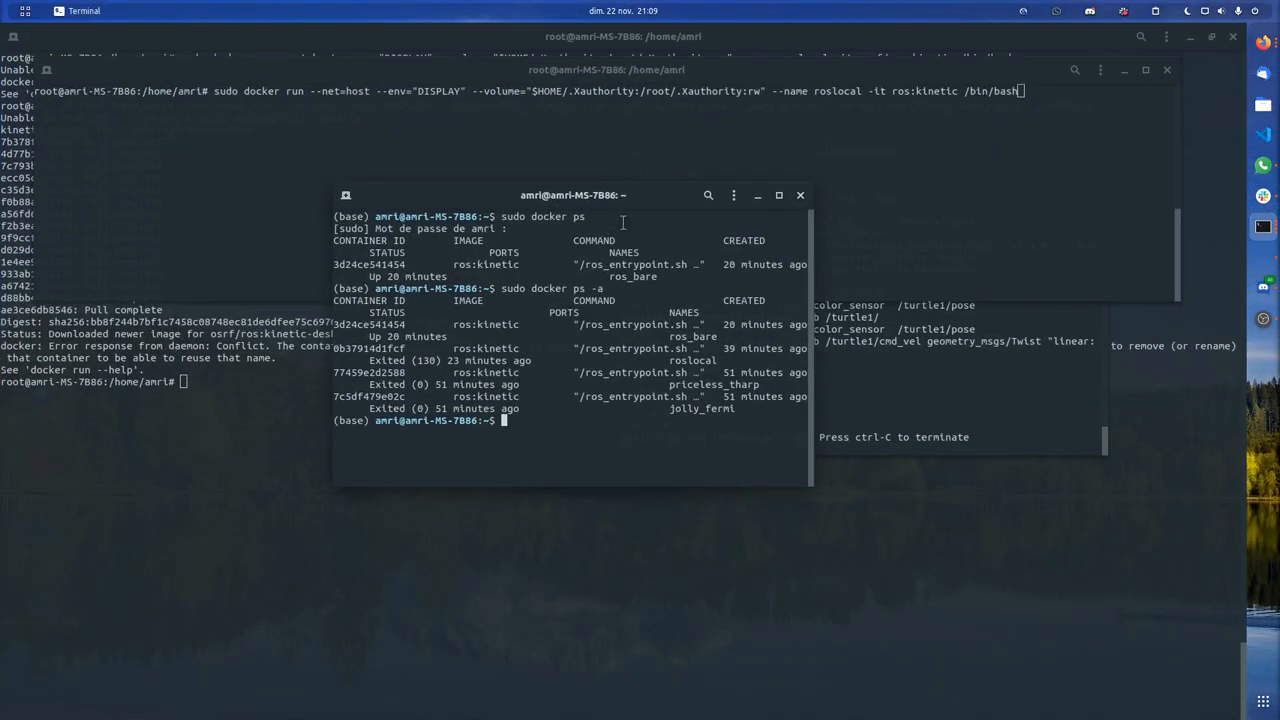
left_click(778, 195)
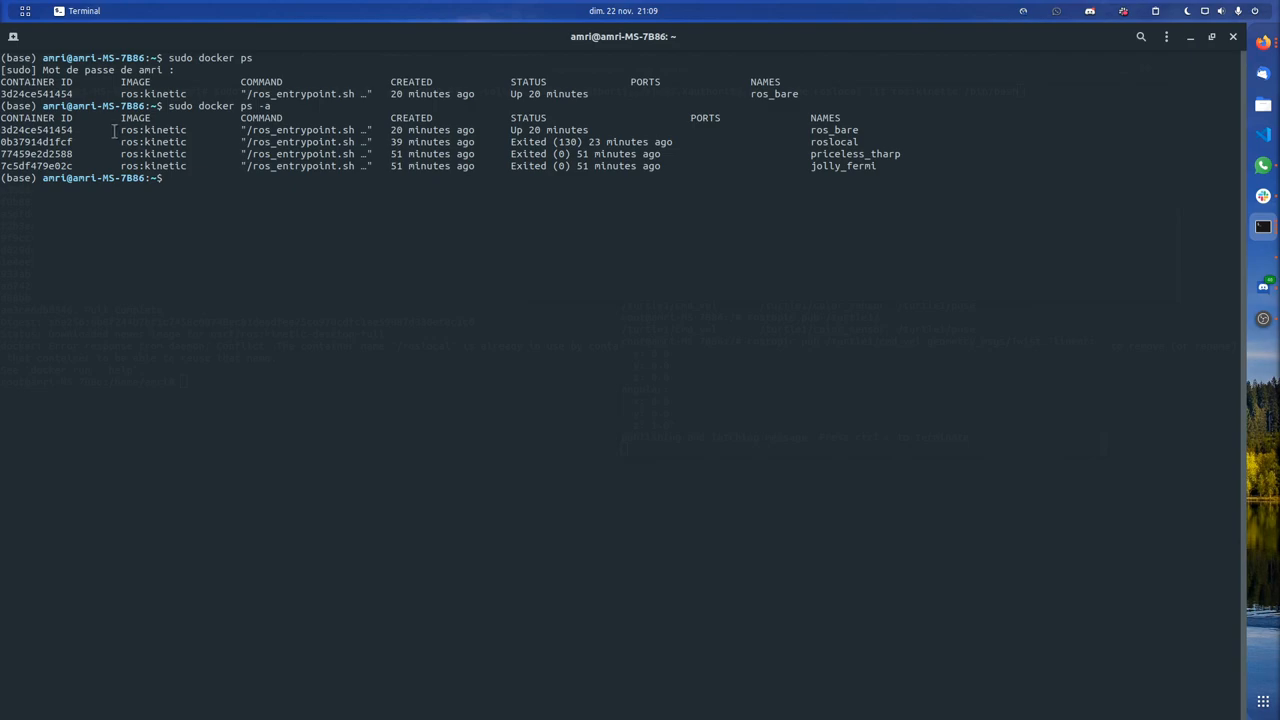
mouse_move(165, 130)
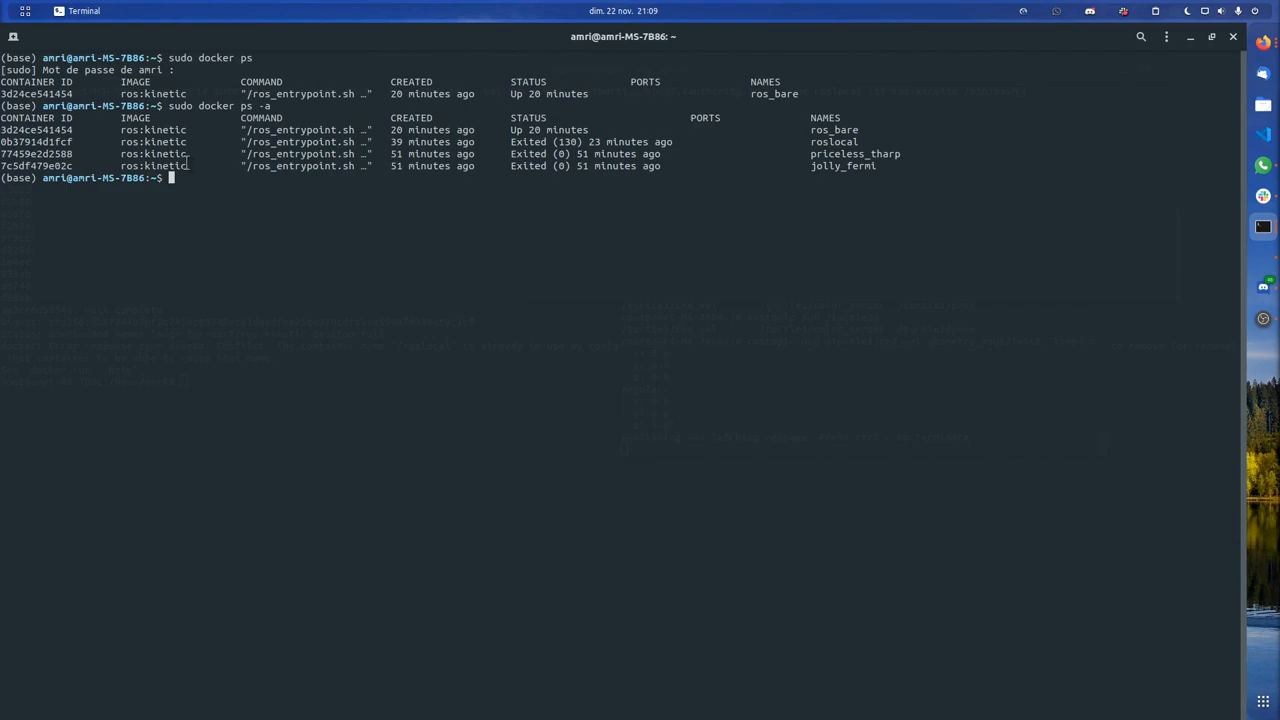
mouse_move(207, 160)
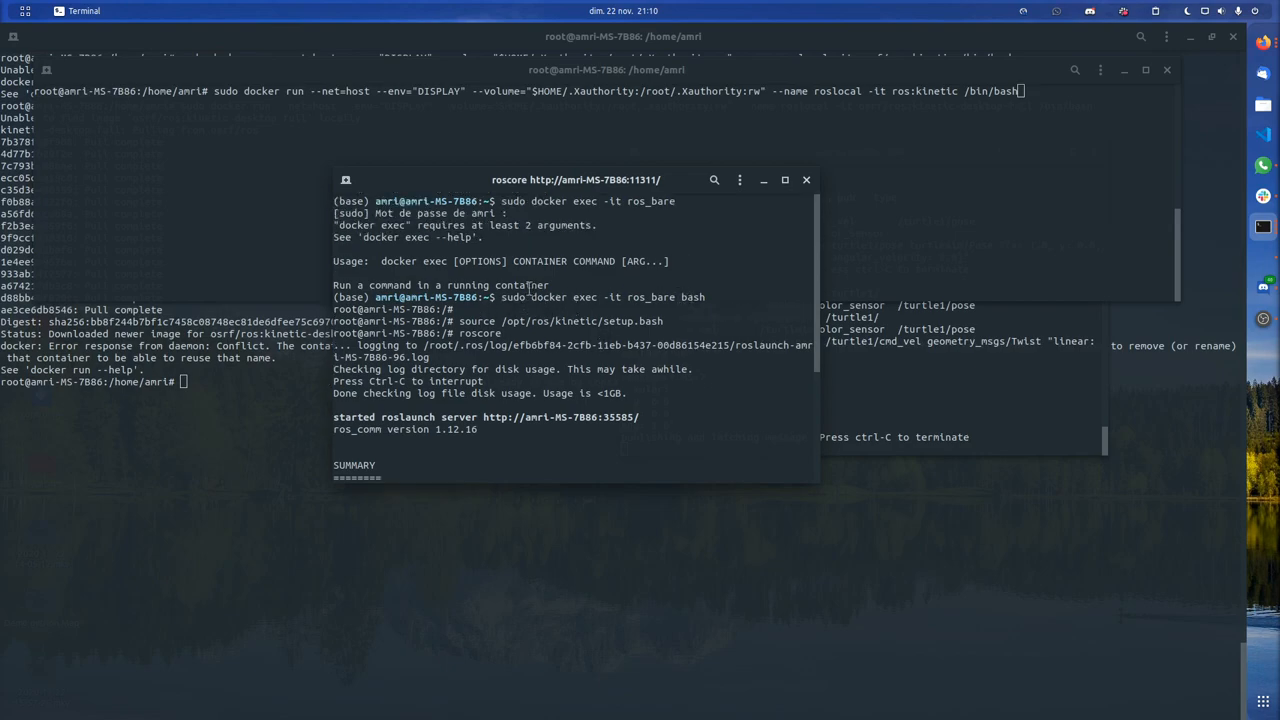
scroll("down", 3)
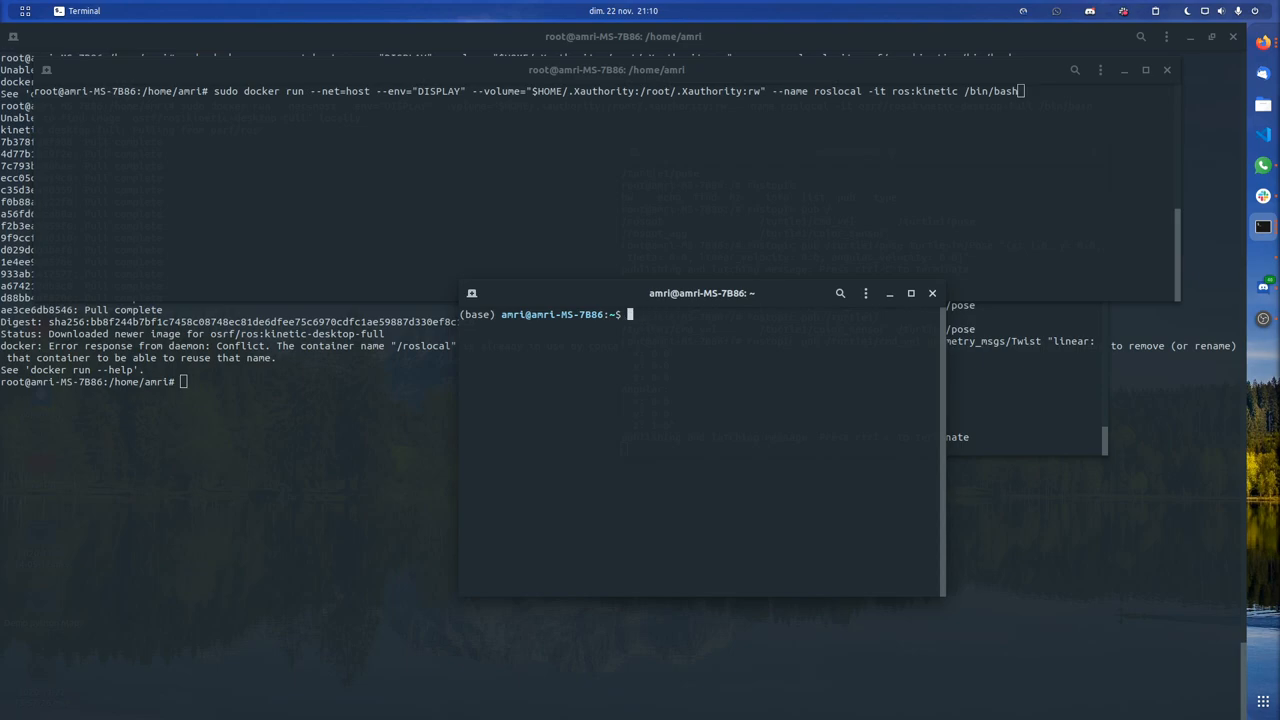
Run sudo docker exec -it ros_bare bash and enter the sudo password
type("sudo docker")
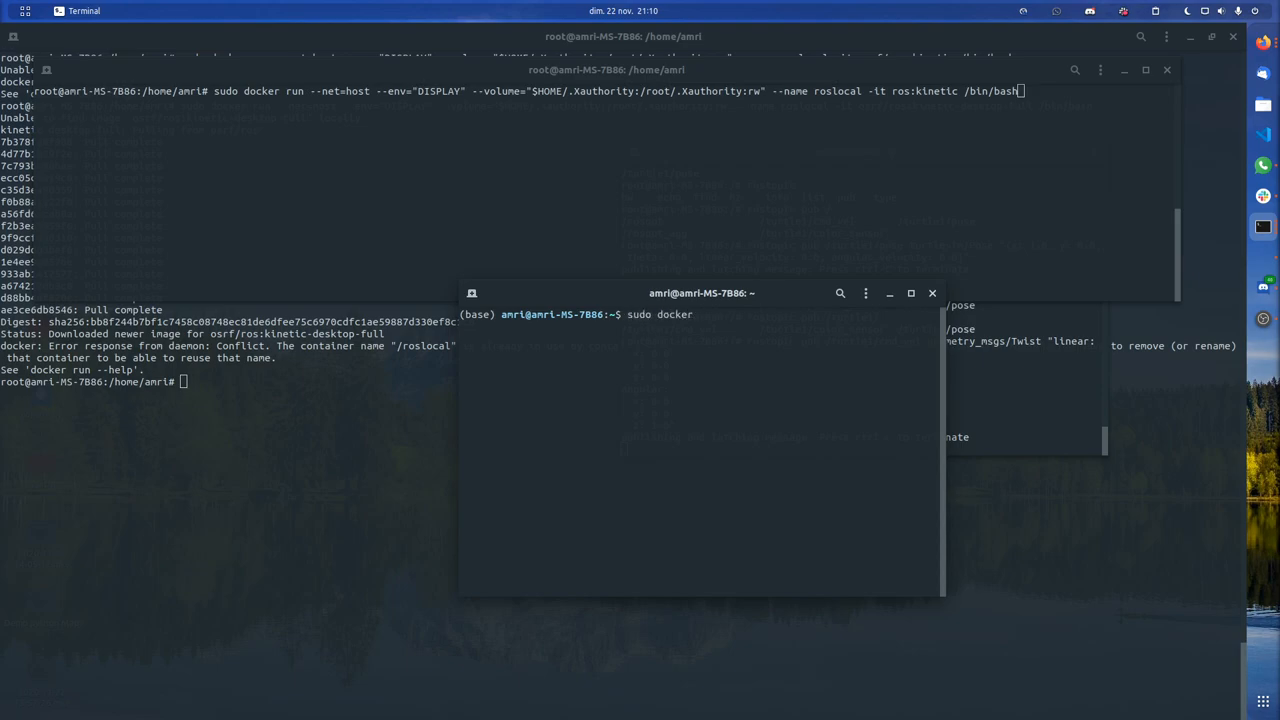
type("exc")
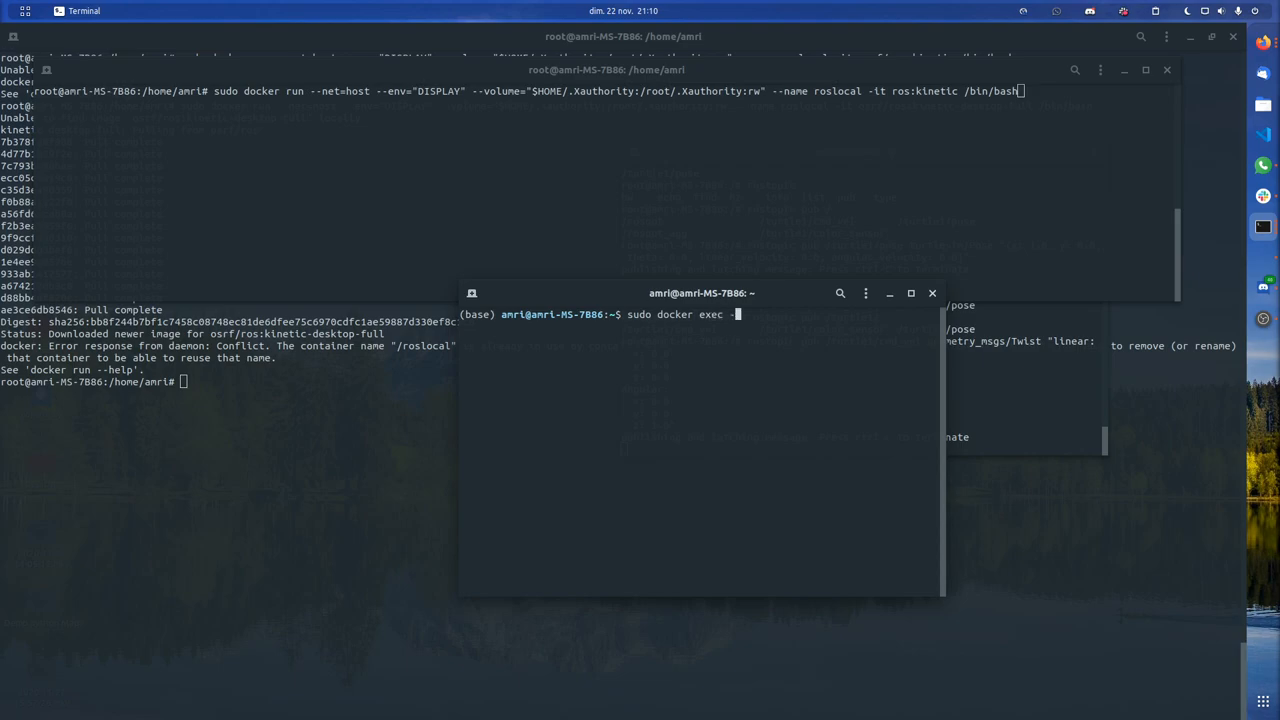
type("-it")
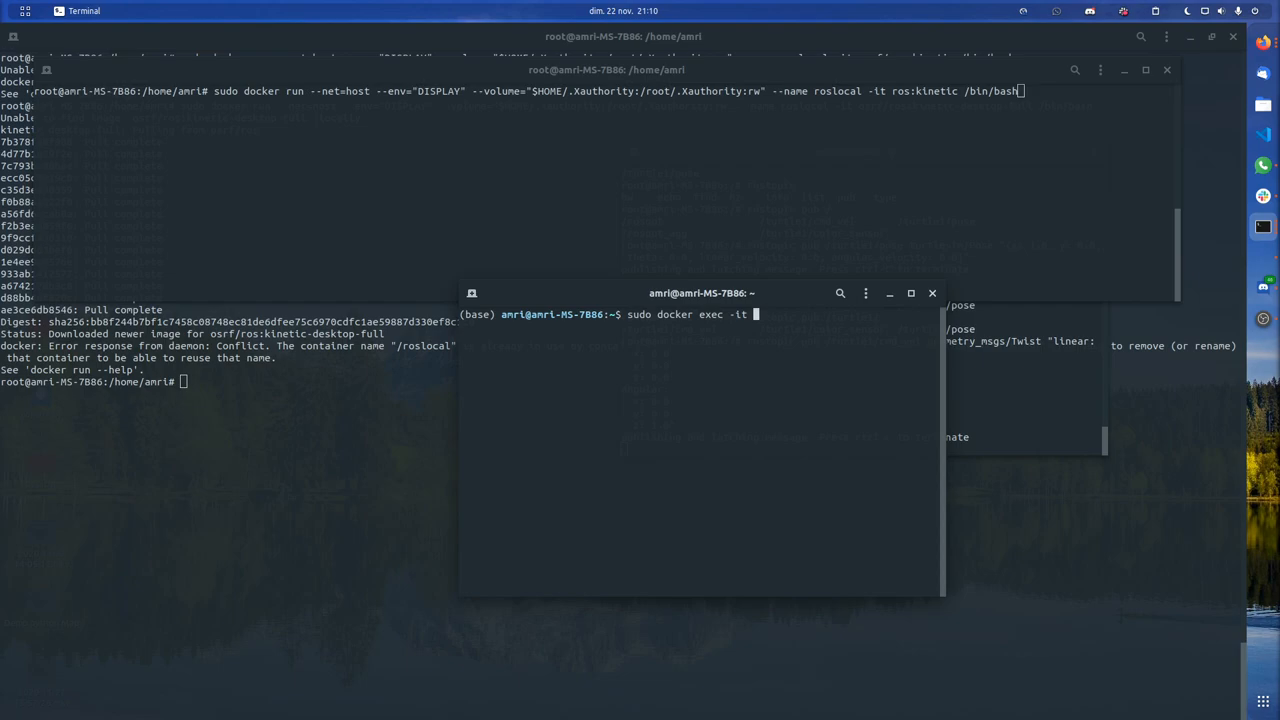
type("ros_ba")
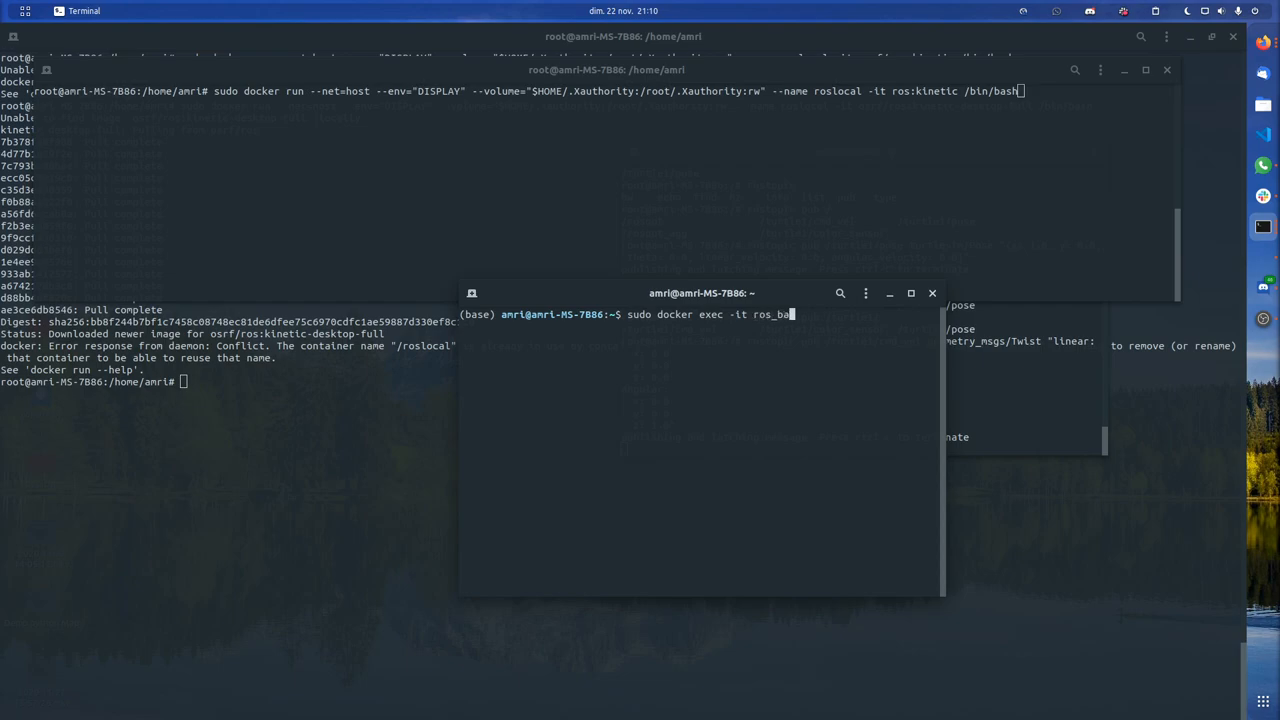
type("re")
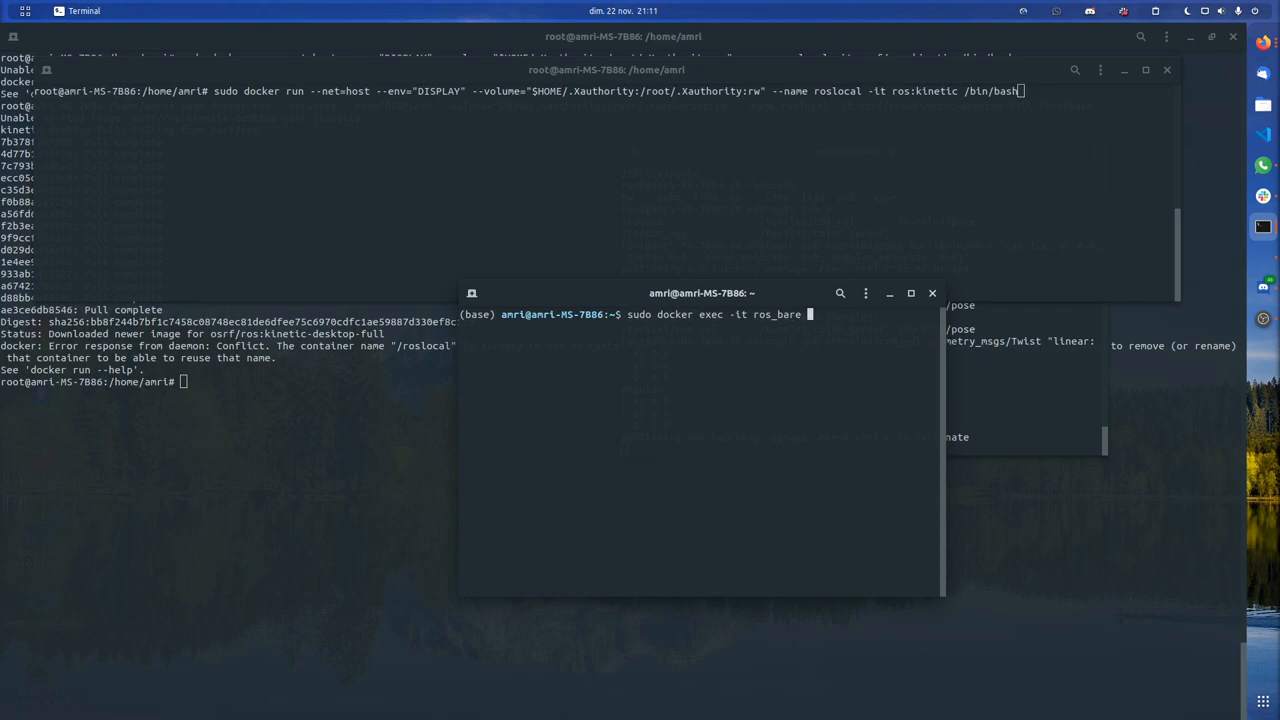
type("bash")
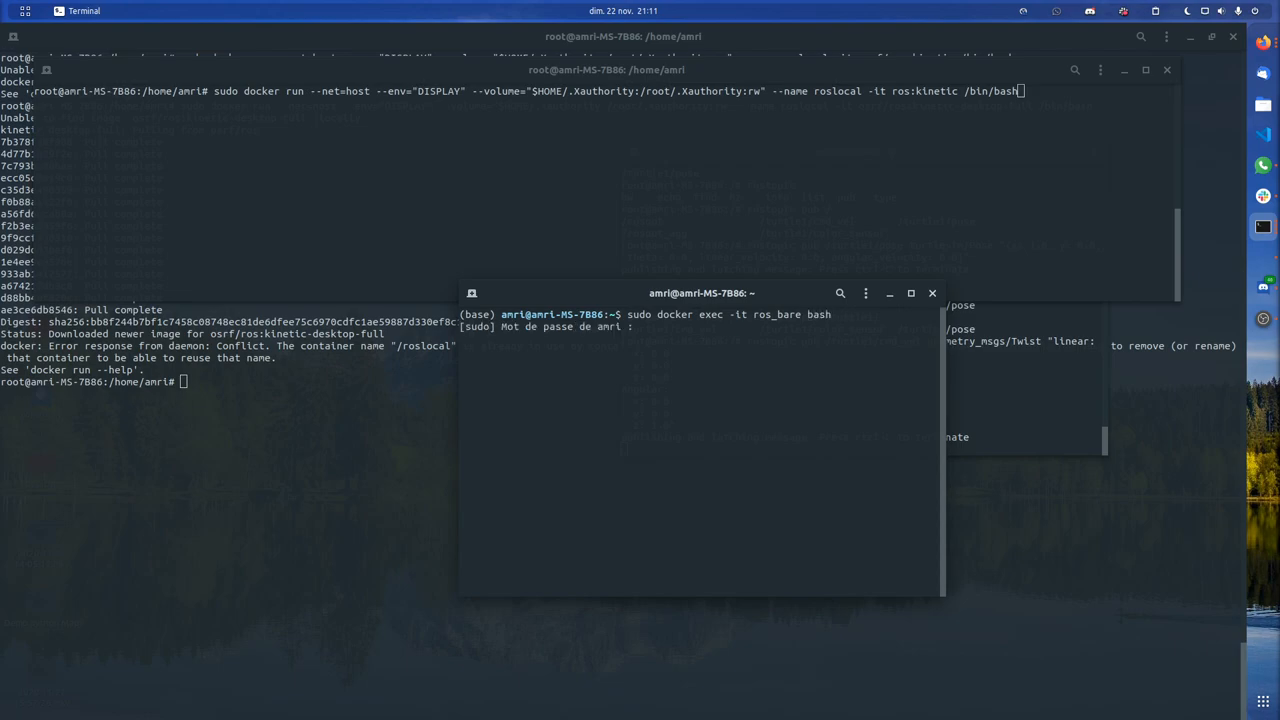
key("Return")
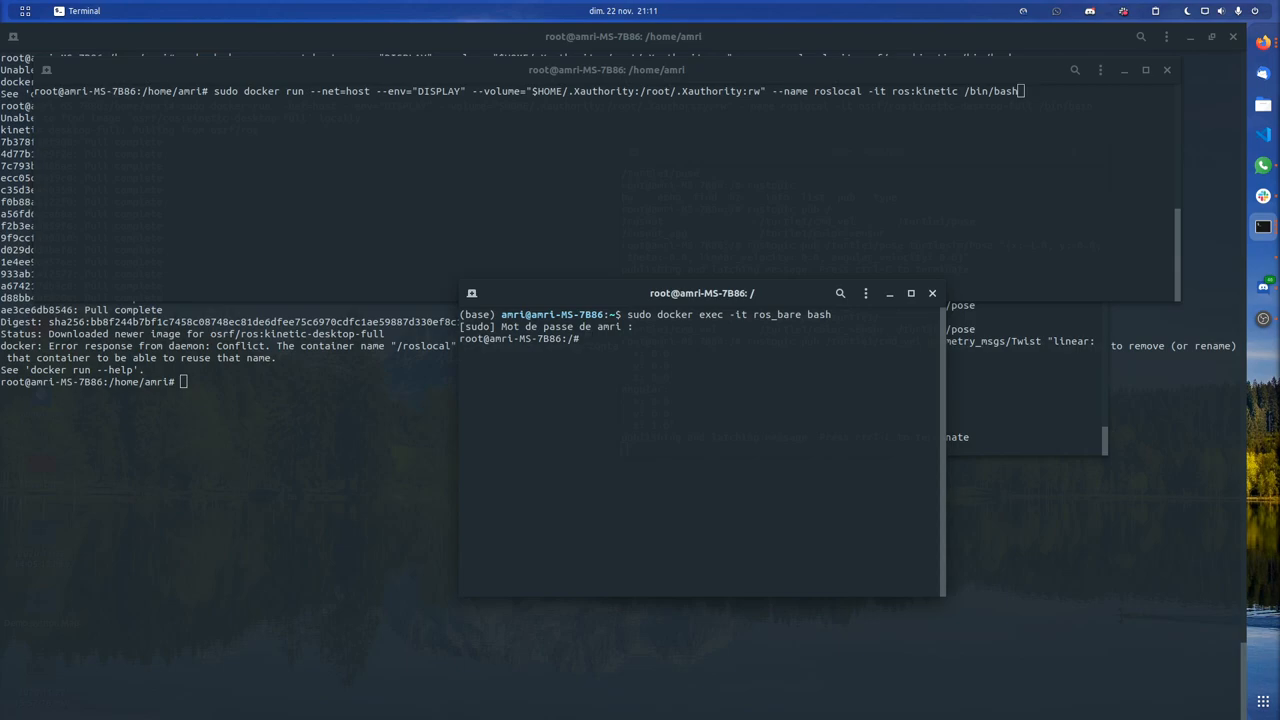
List files and try rostopic list inside the container, which fails
type("ls")
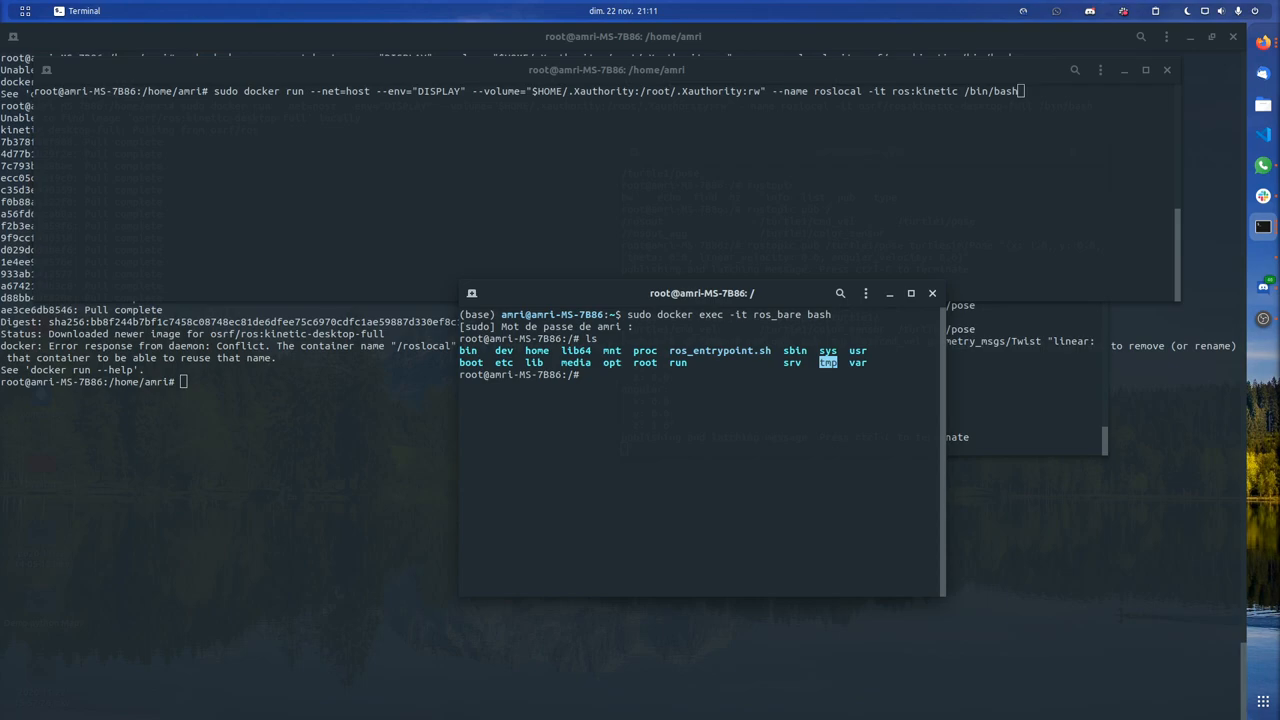
type("rosto")
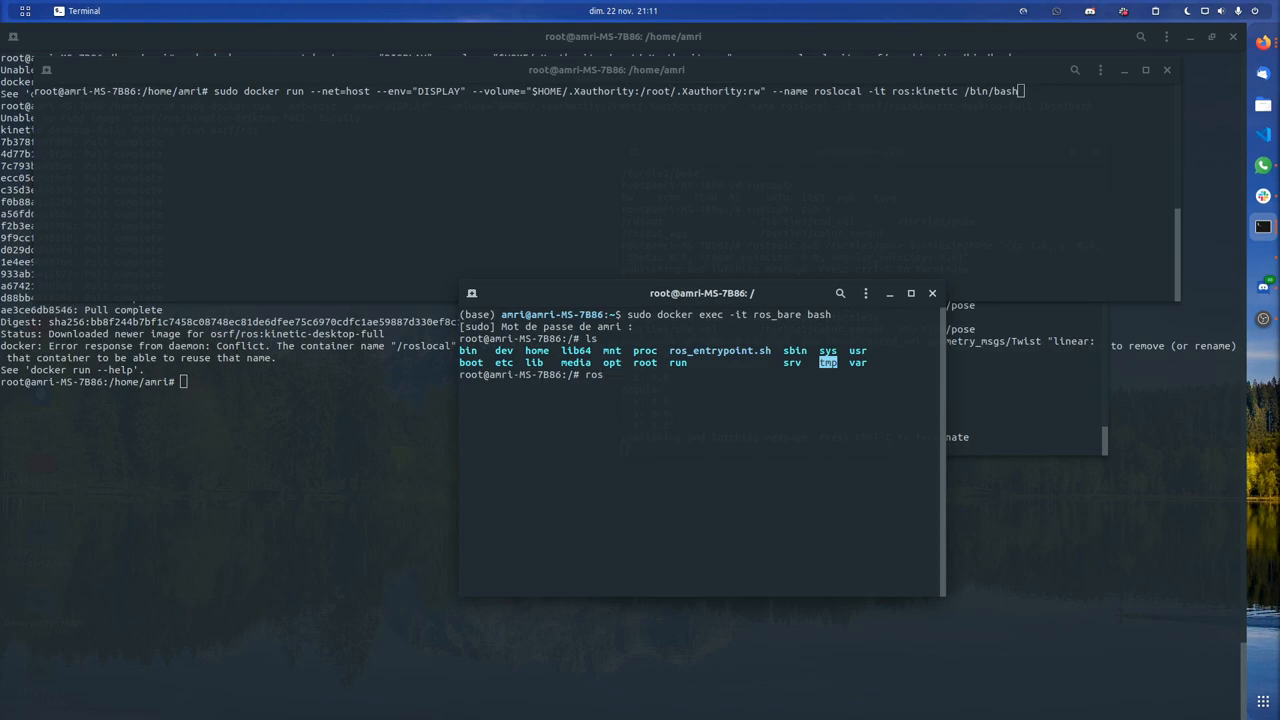
type("rostopic list")
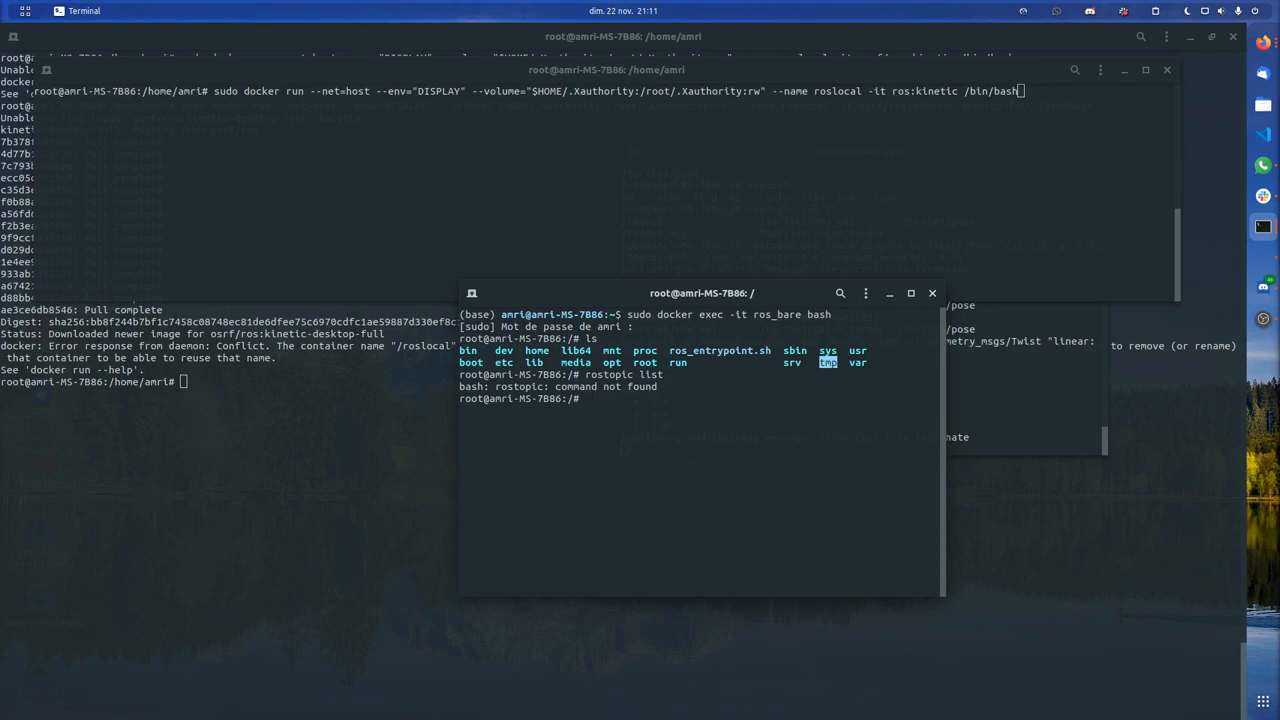
Source /opt/ros/kinetic/setup.bash to load the ROS Kinetic environment
type("source")
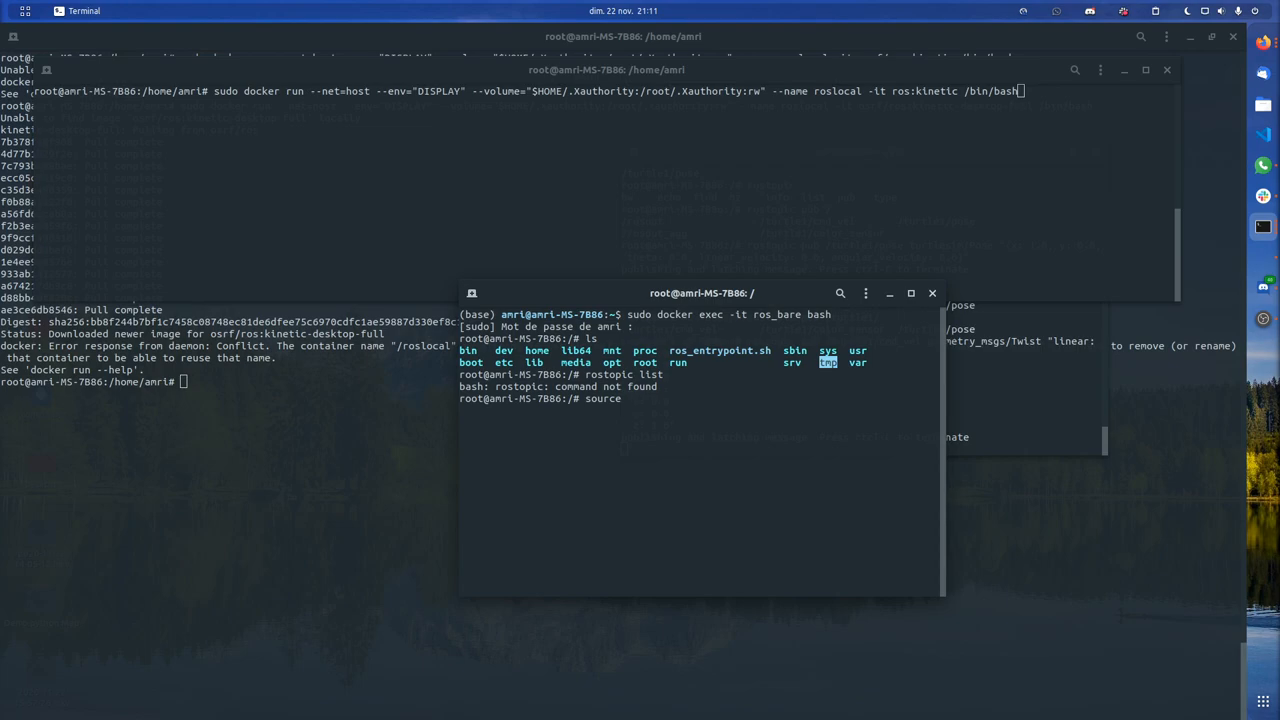
type("/")
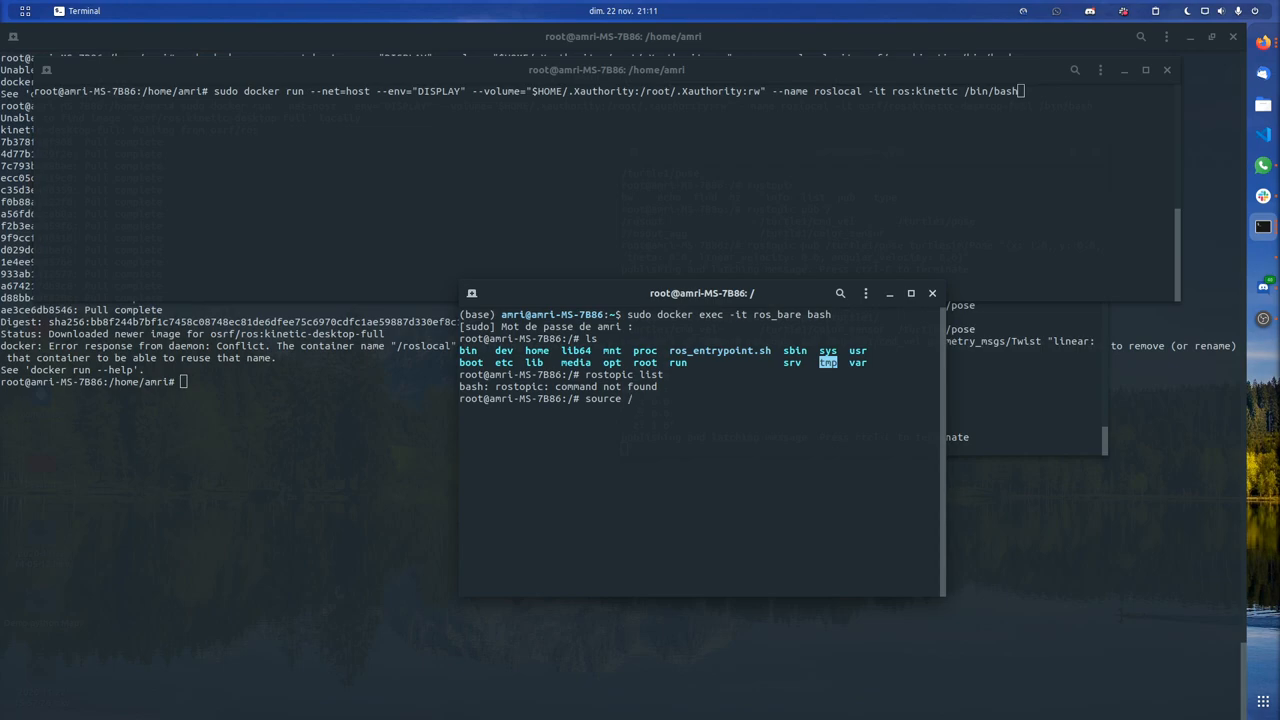
type("opt/")
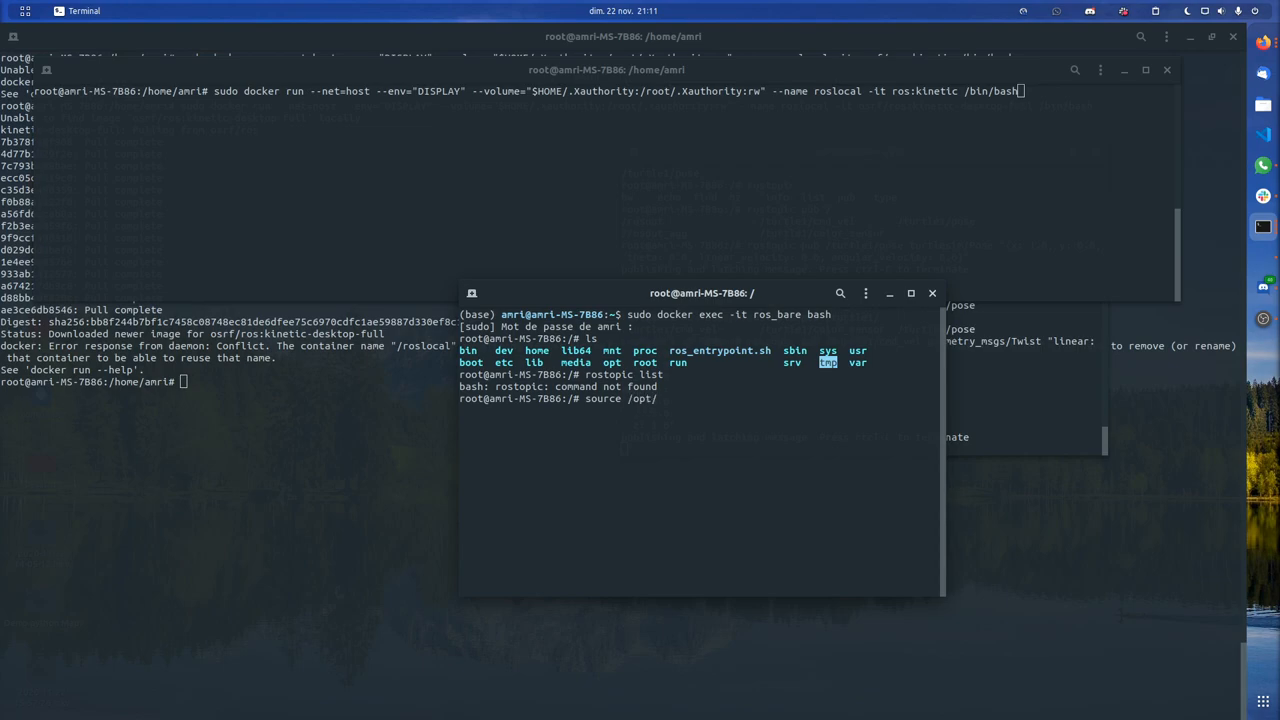
type("ros/kinetic/")
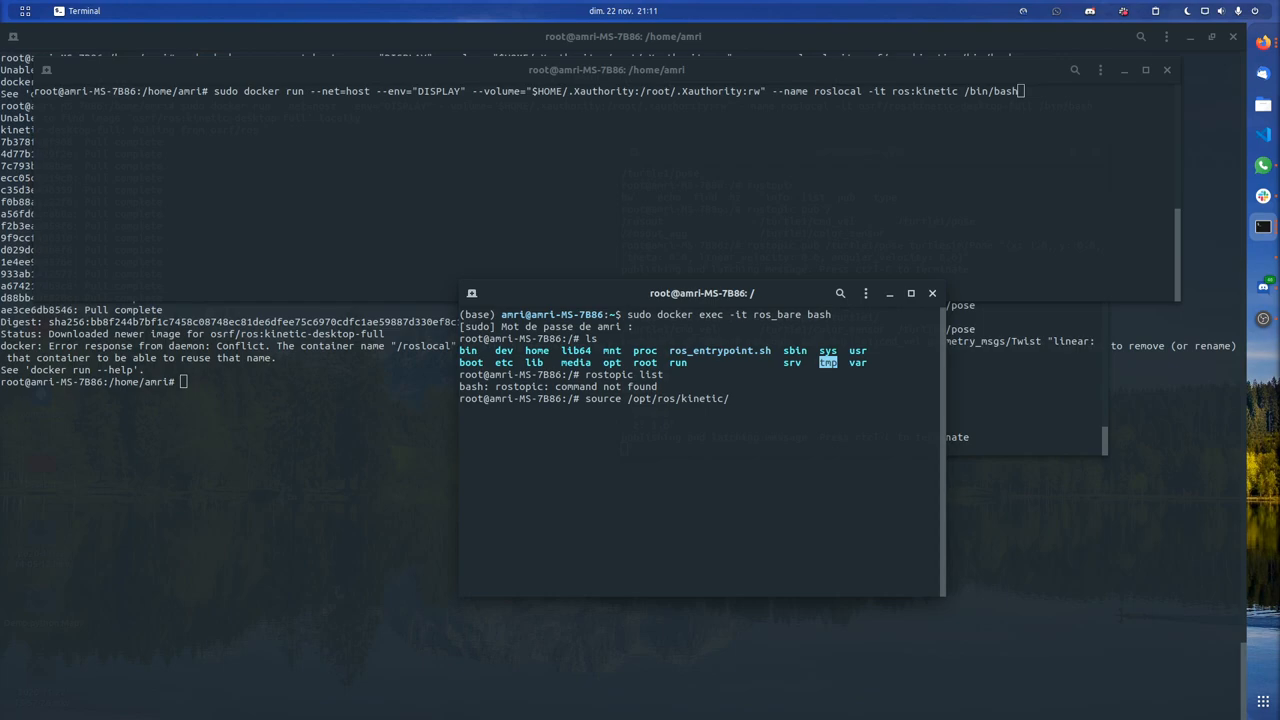
type("setup.bash")
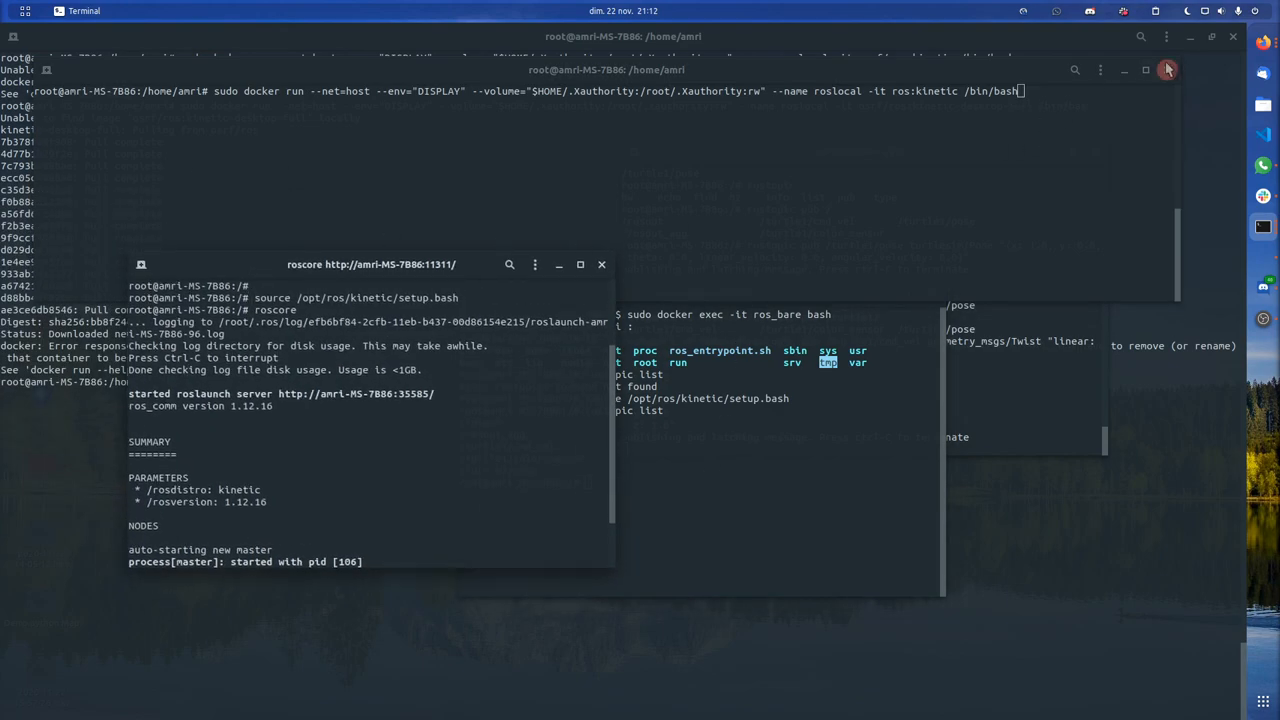
Close the terminal running the old docker run command, confirming 'Fermer le terminal'
left_click(1202, 68)
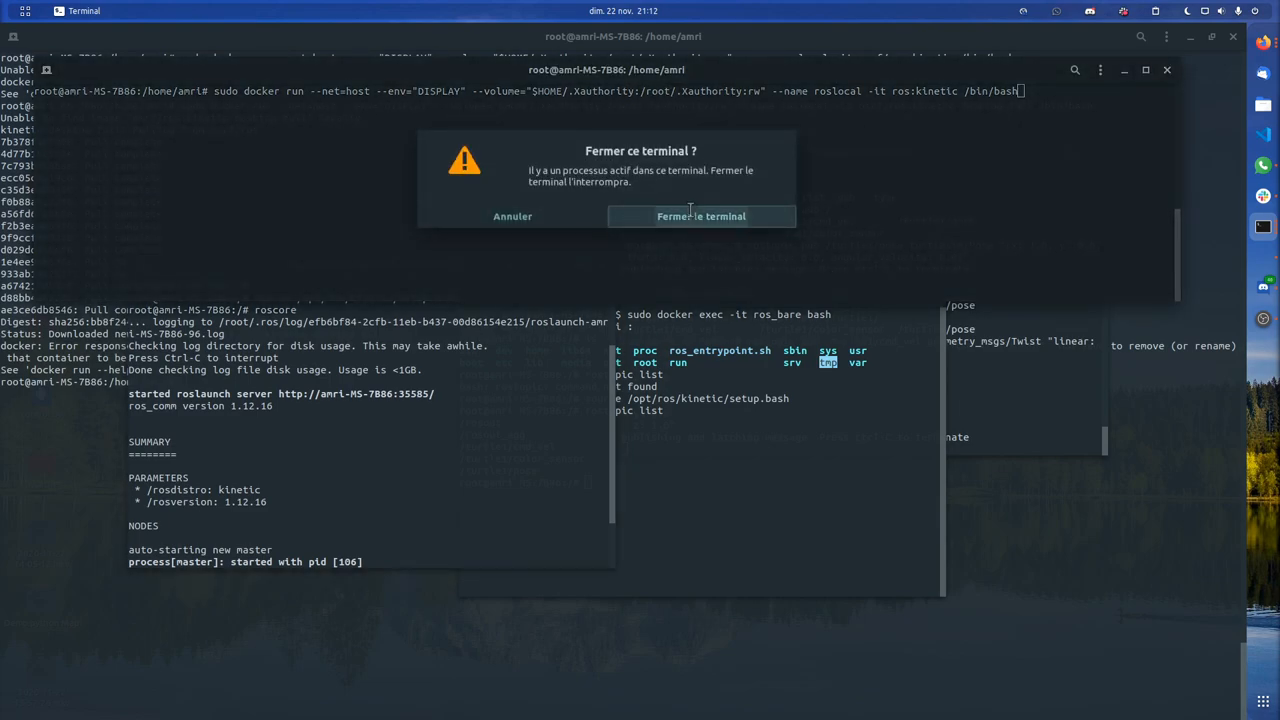
left_click(701, 216)
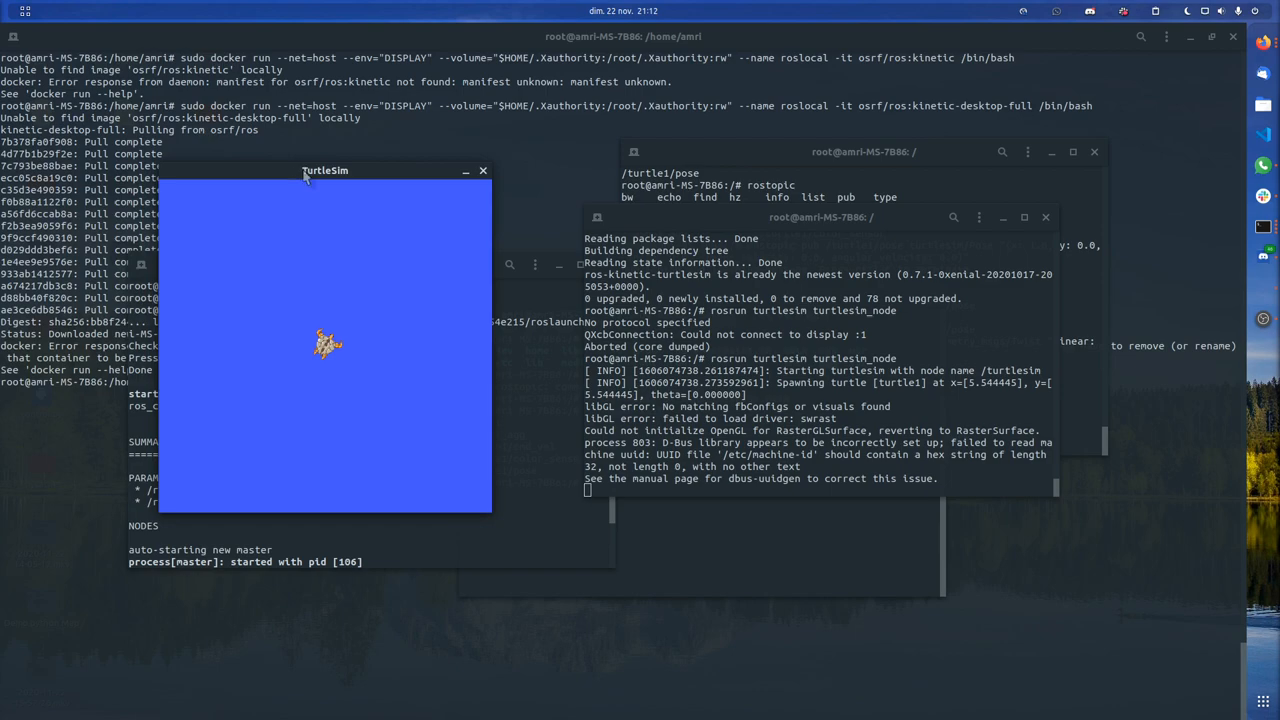
mouse_move(429, 284)
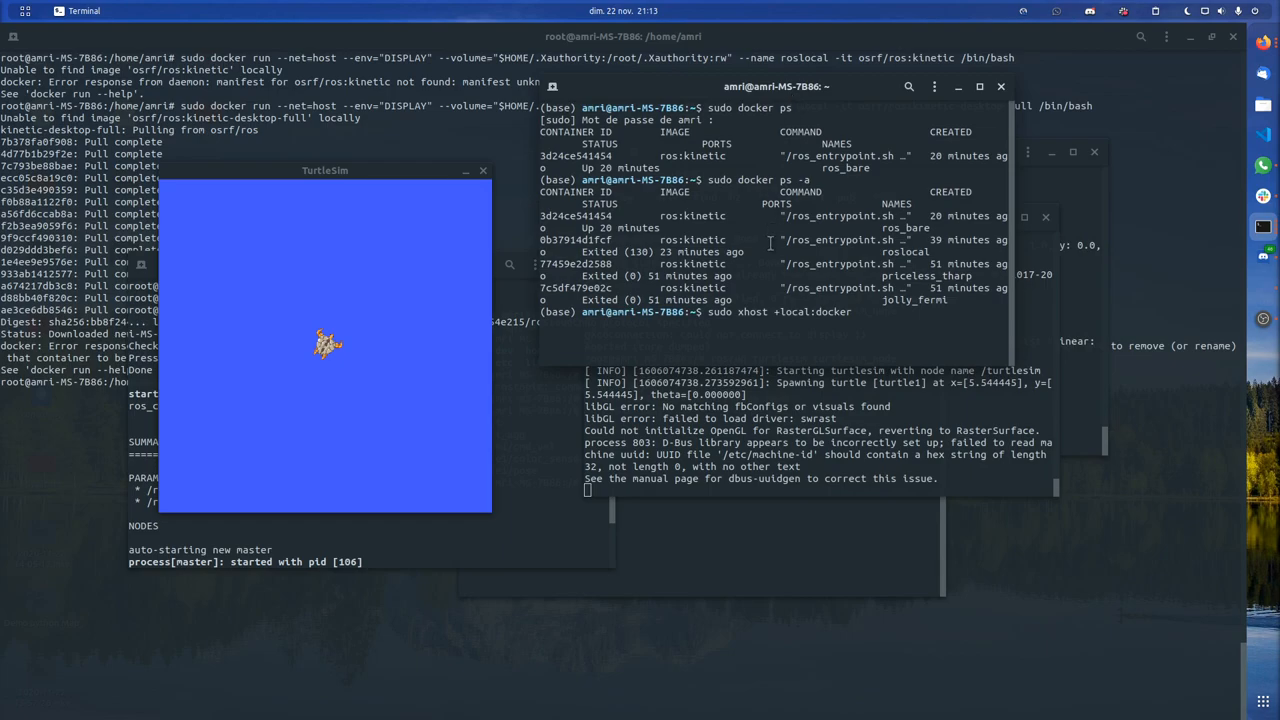
mouse_move(788, 407)
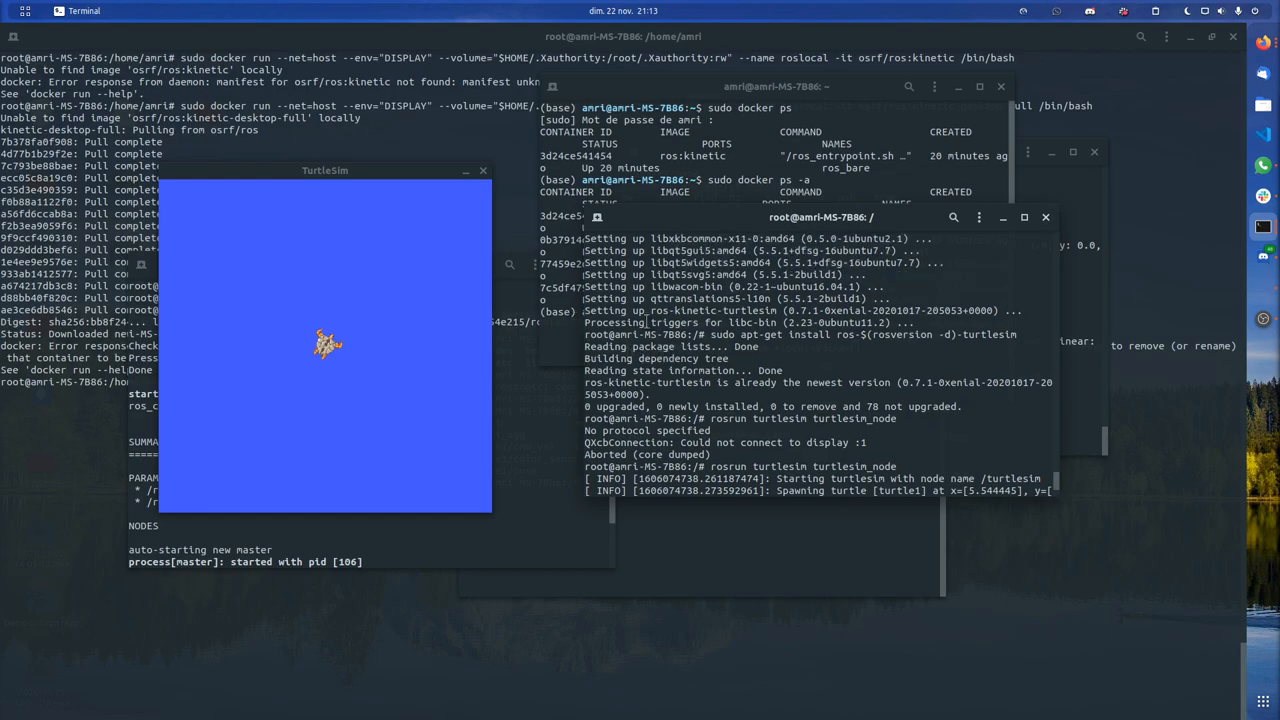
mouse_move(688, 383)
type("sudo xhost +local:docker")
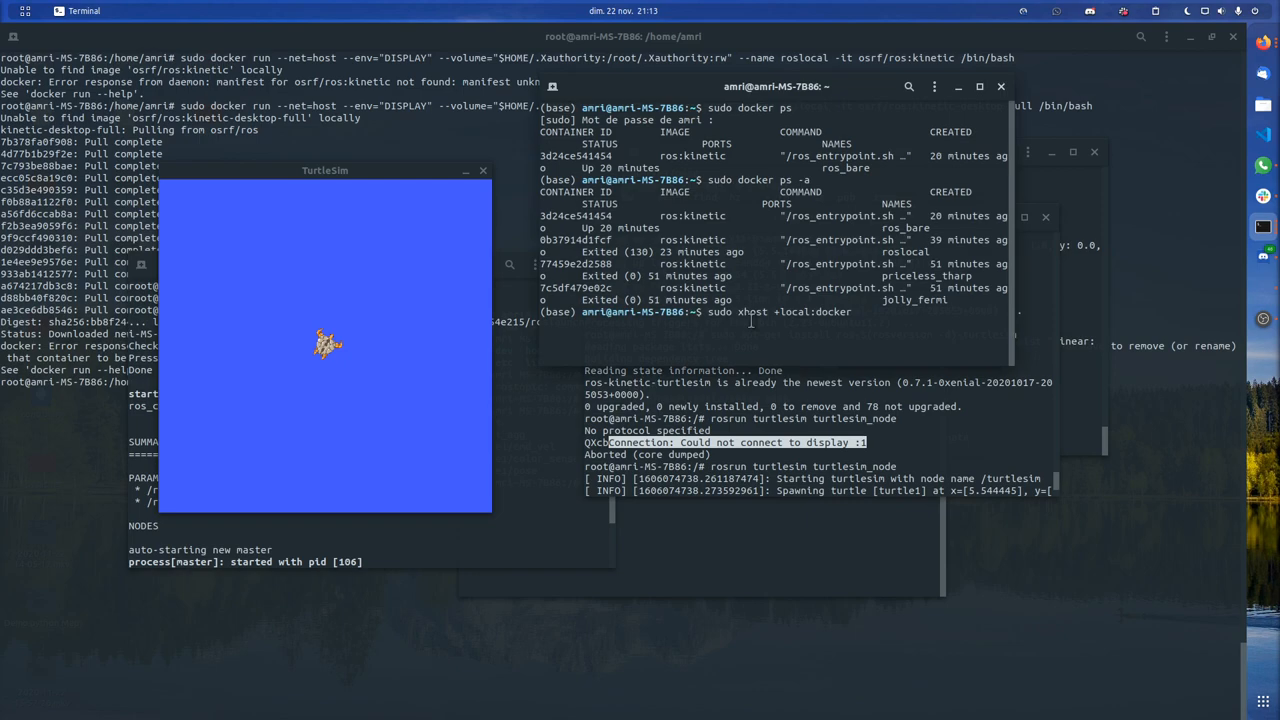
mouse_move(765, 311)
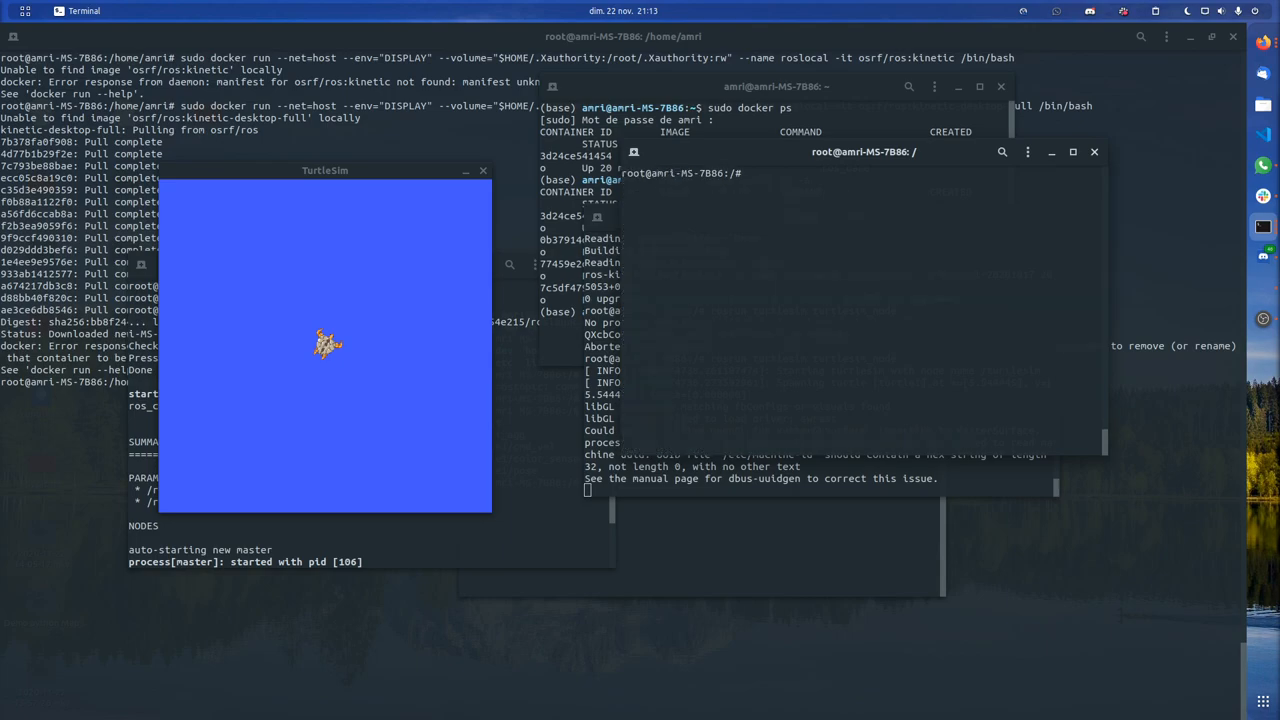
Publish a geometry_msgs/Twist with linear x 1.0 on /turtle1/cmd_vel via rostopic pub
type("rostopic")
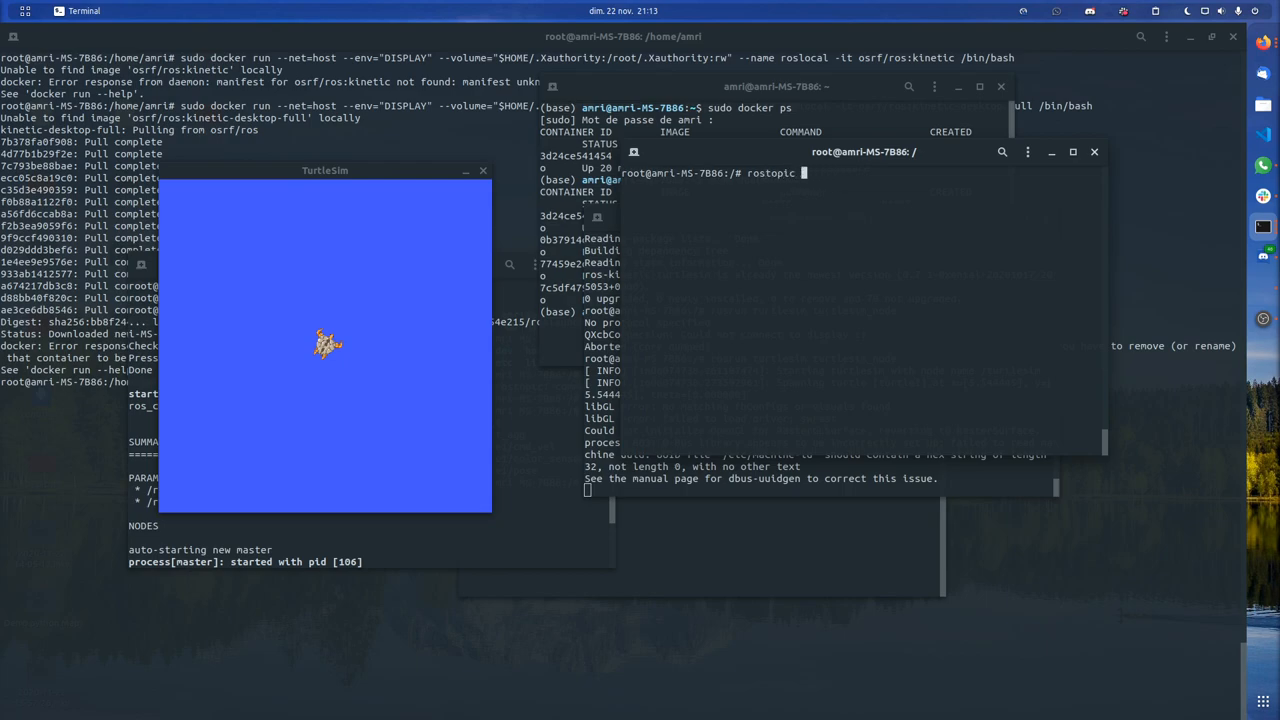
type("pub")
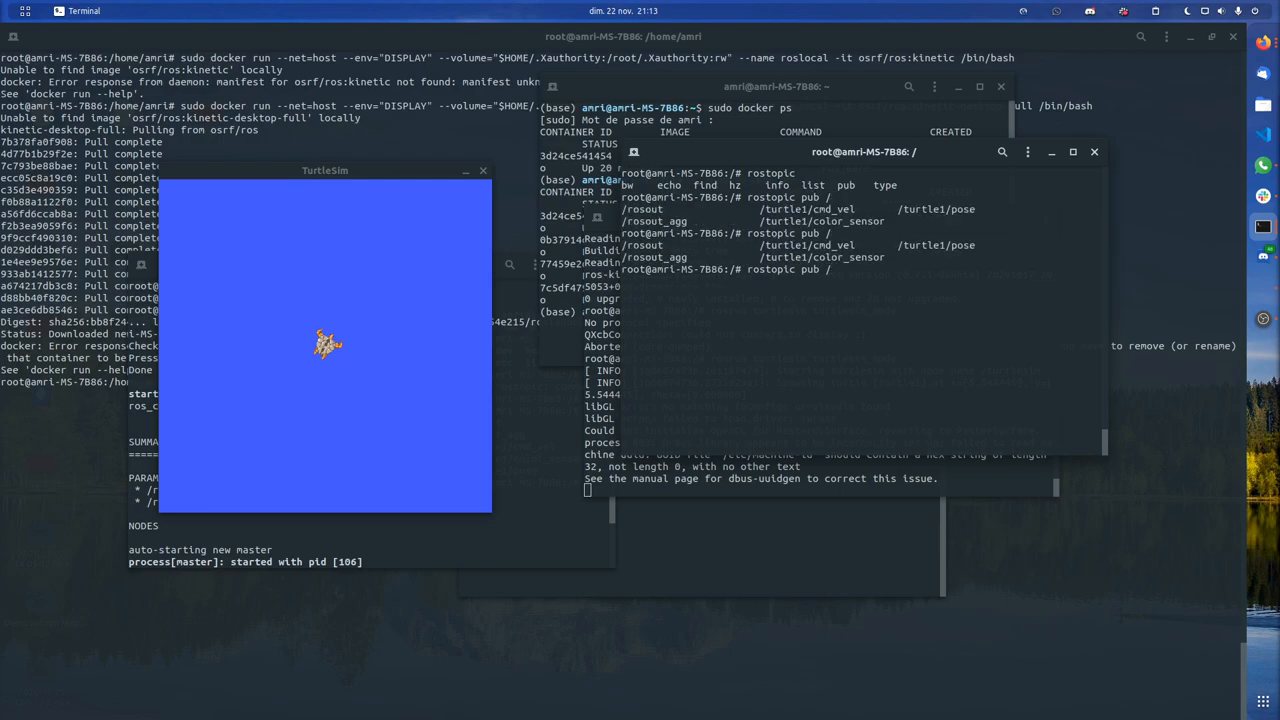
type("/tu")
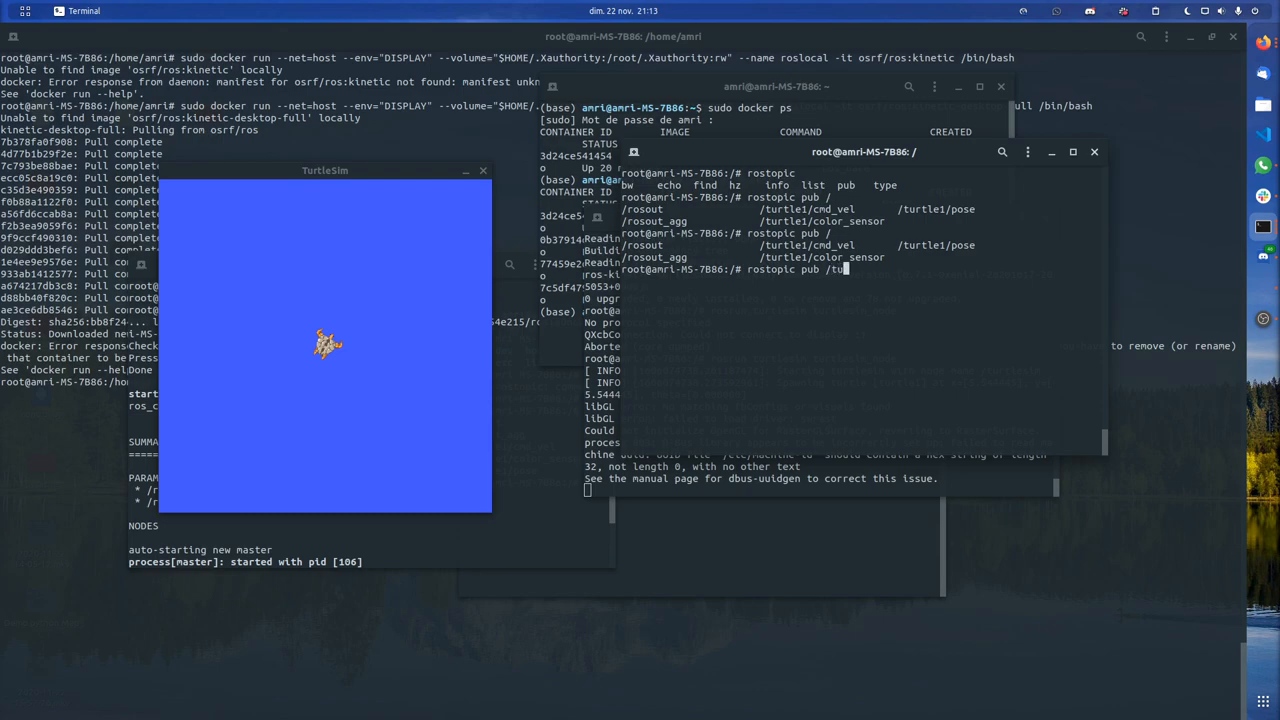
type("rtle1/")
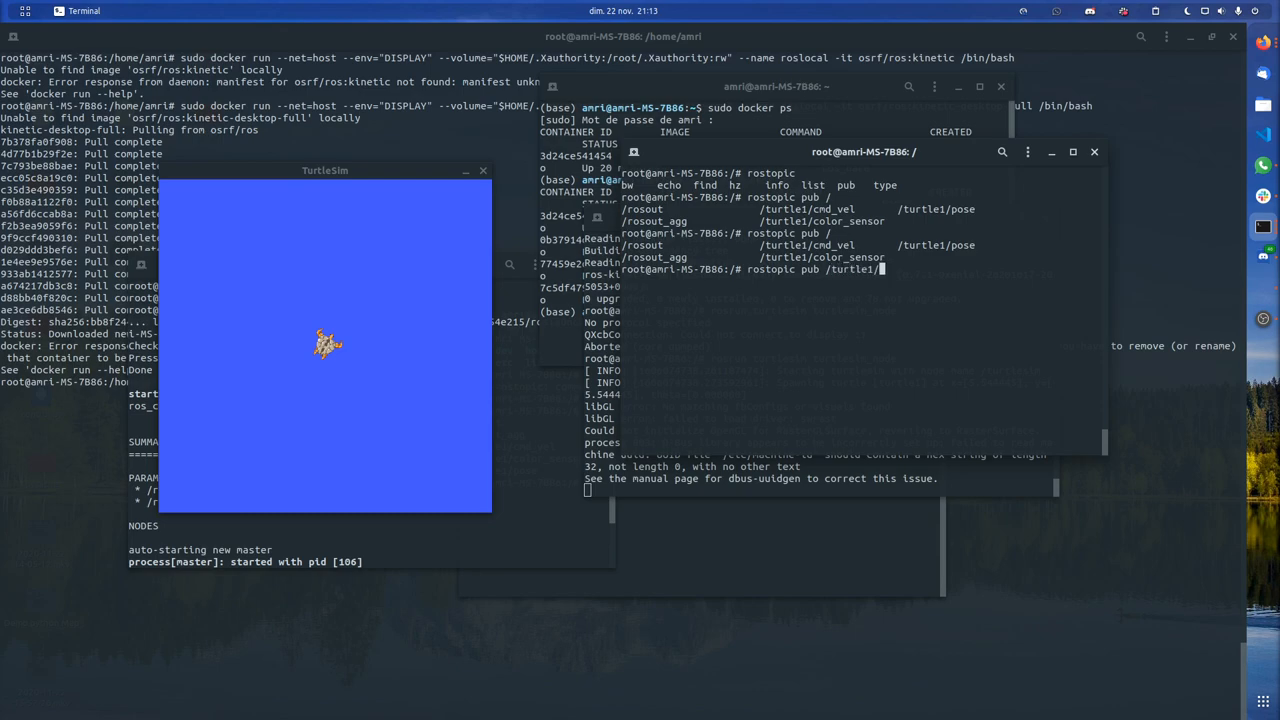
type("cmd_vel")
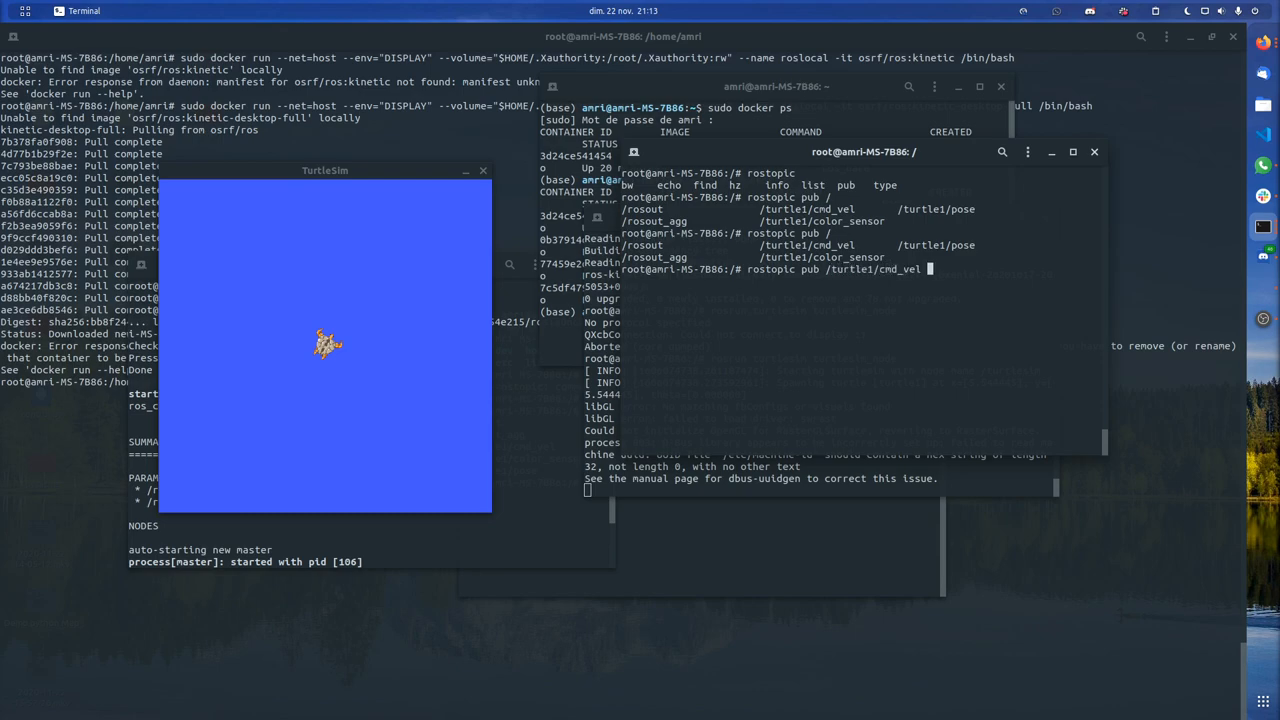
type("geometry_msgs/Twist \"linear:")
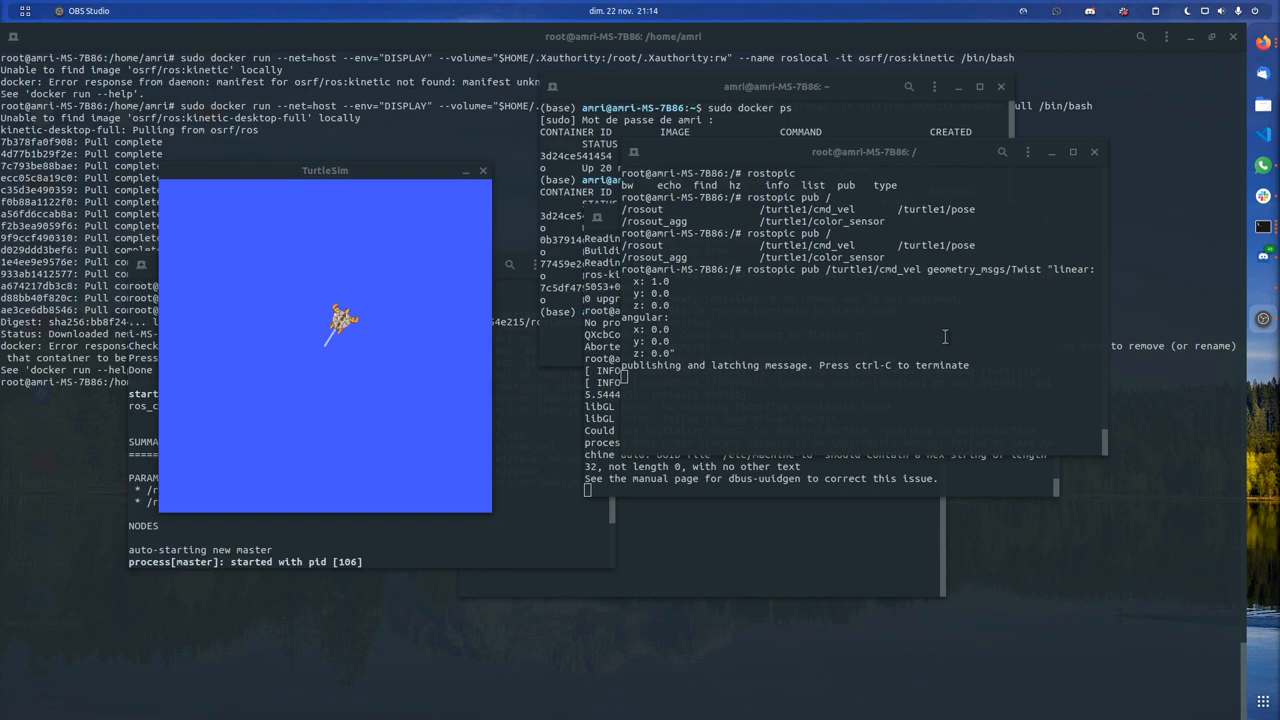
mouse_move(450, 45)
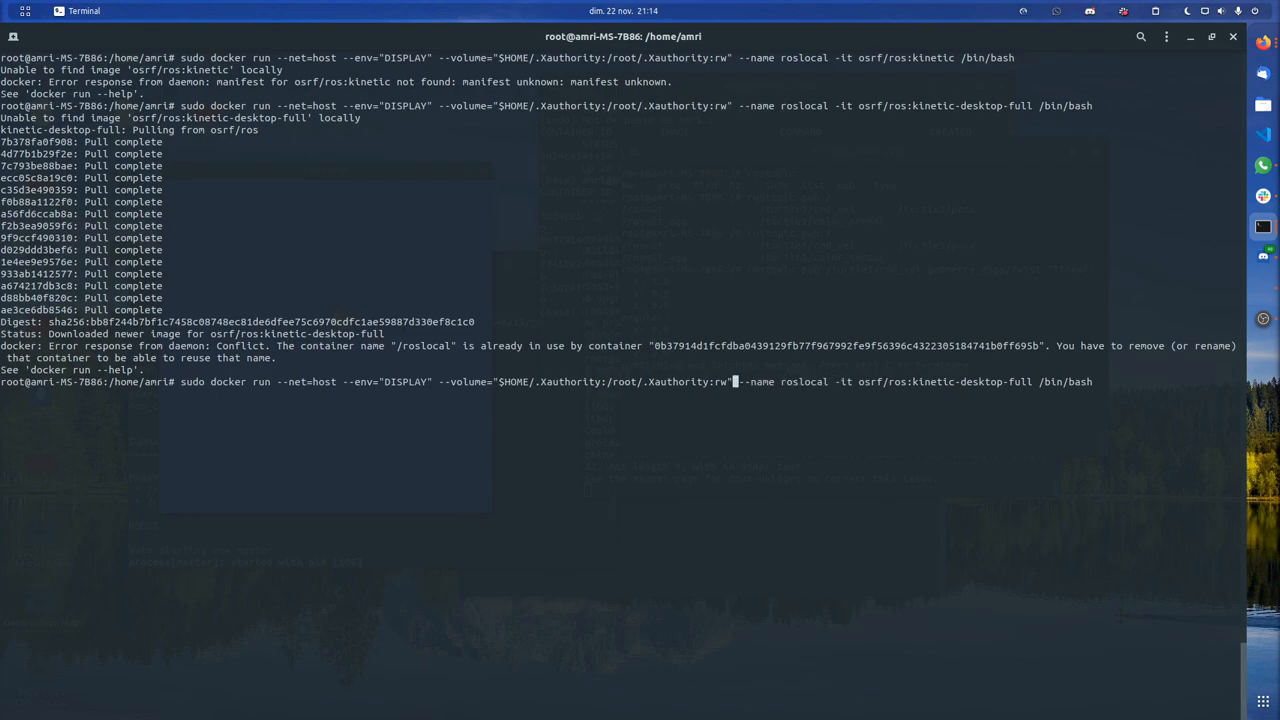
Insert --dev /dev/ into the recalled docker run command, tab-completing the path
type("--dev --")
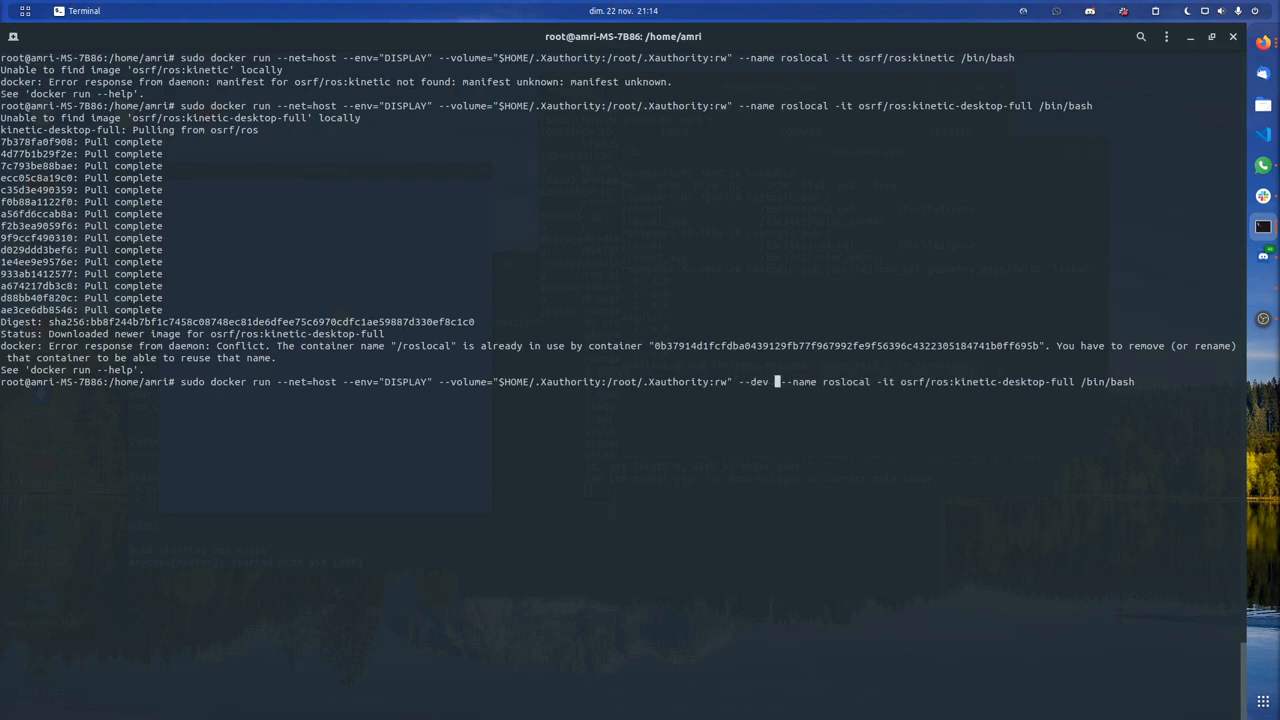
type("/d")
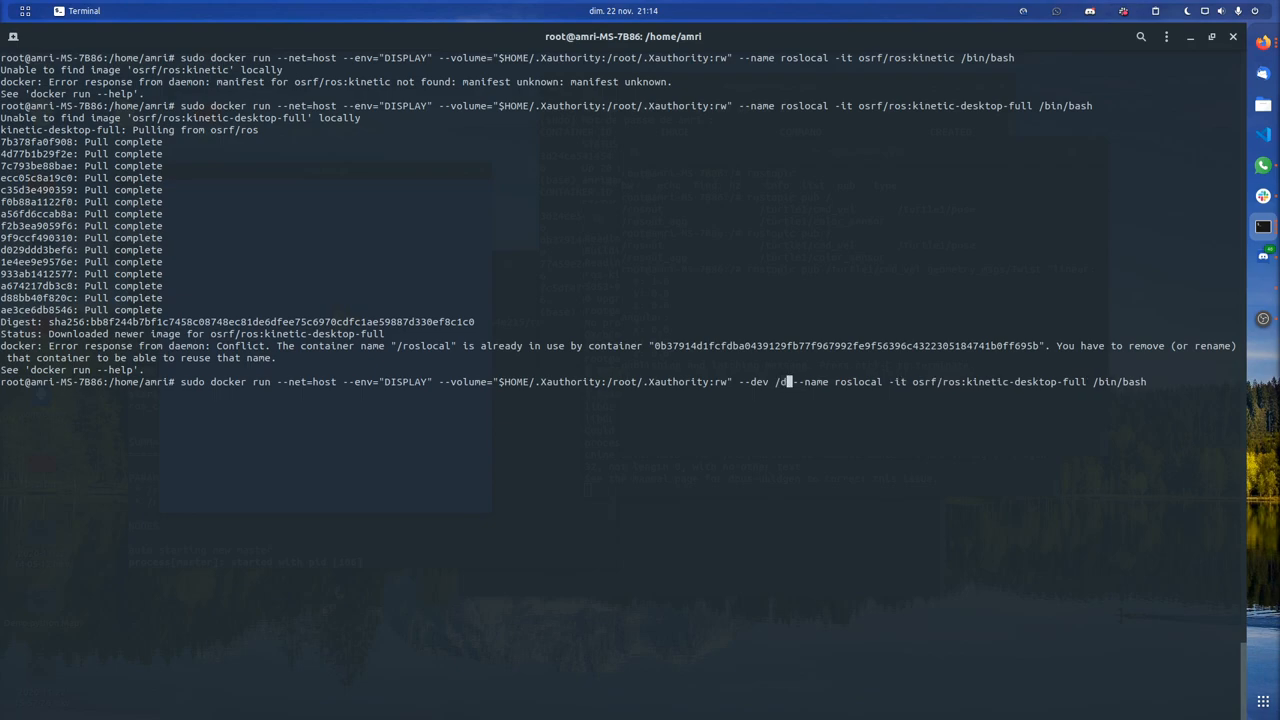
key("Tab")
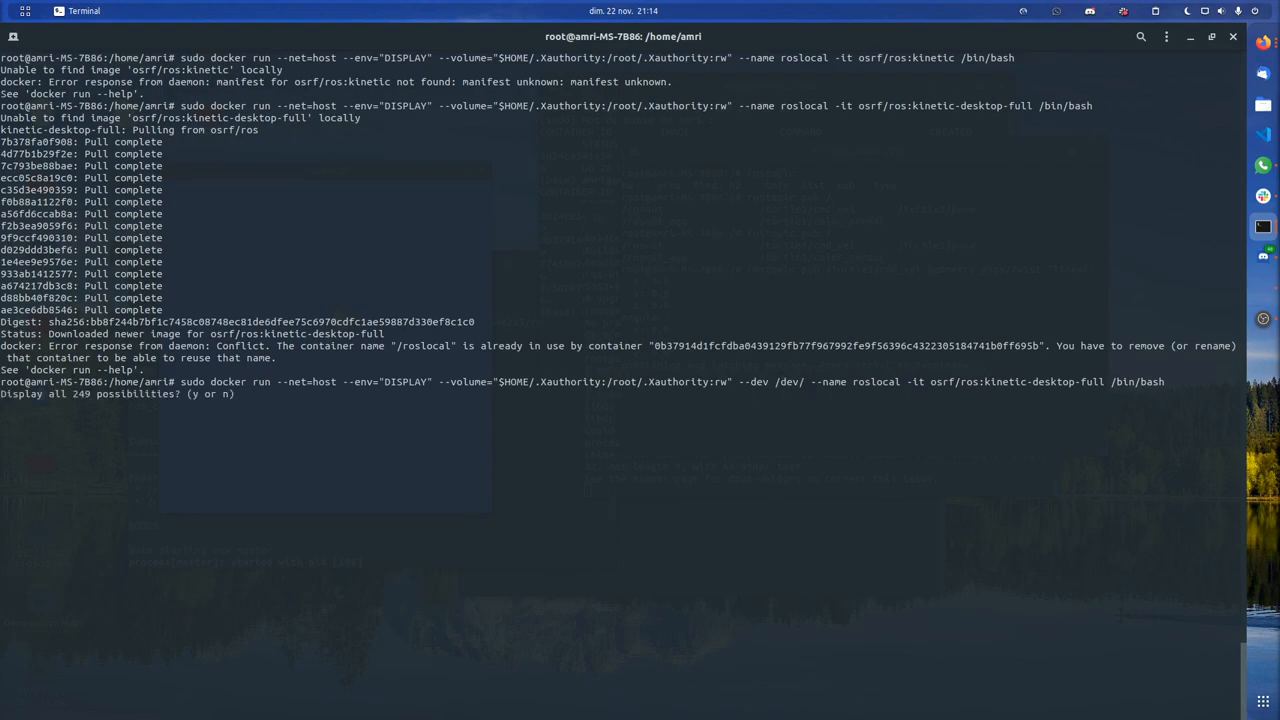